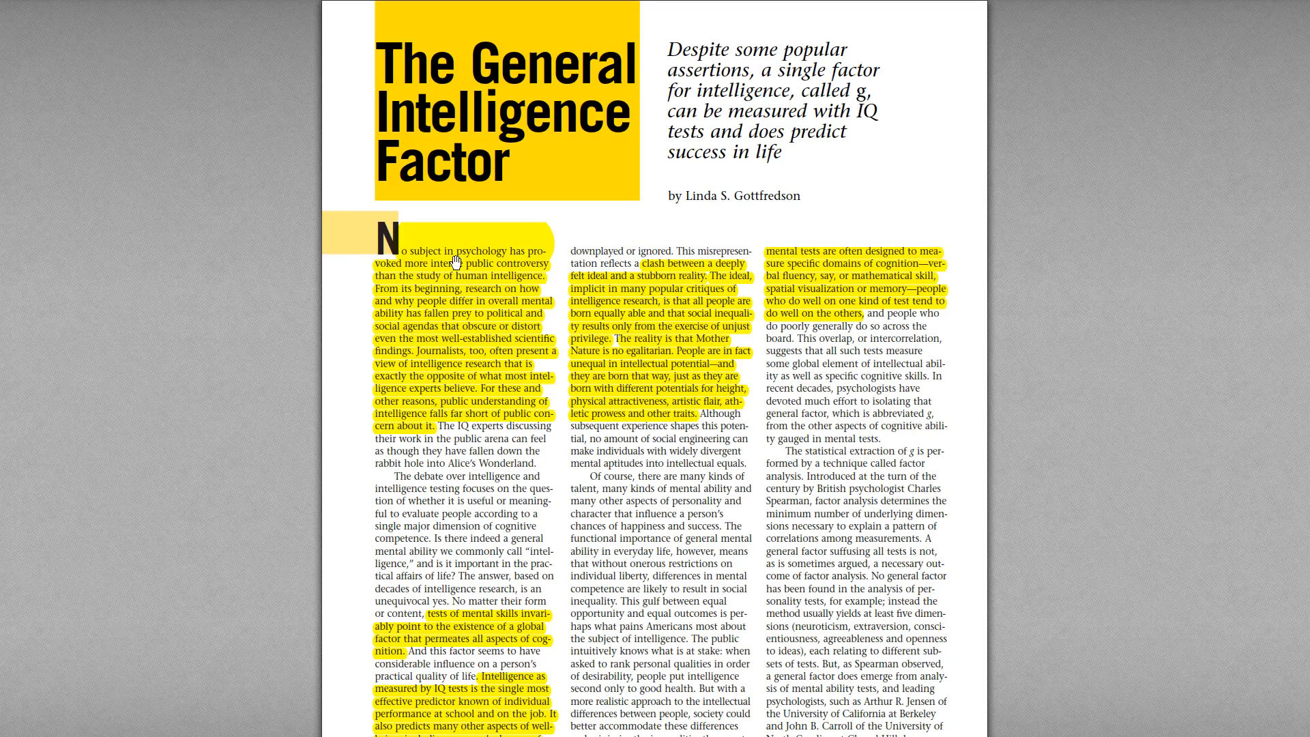
mouse_move(807, 226)
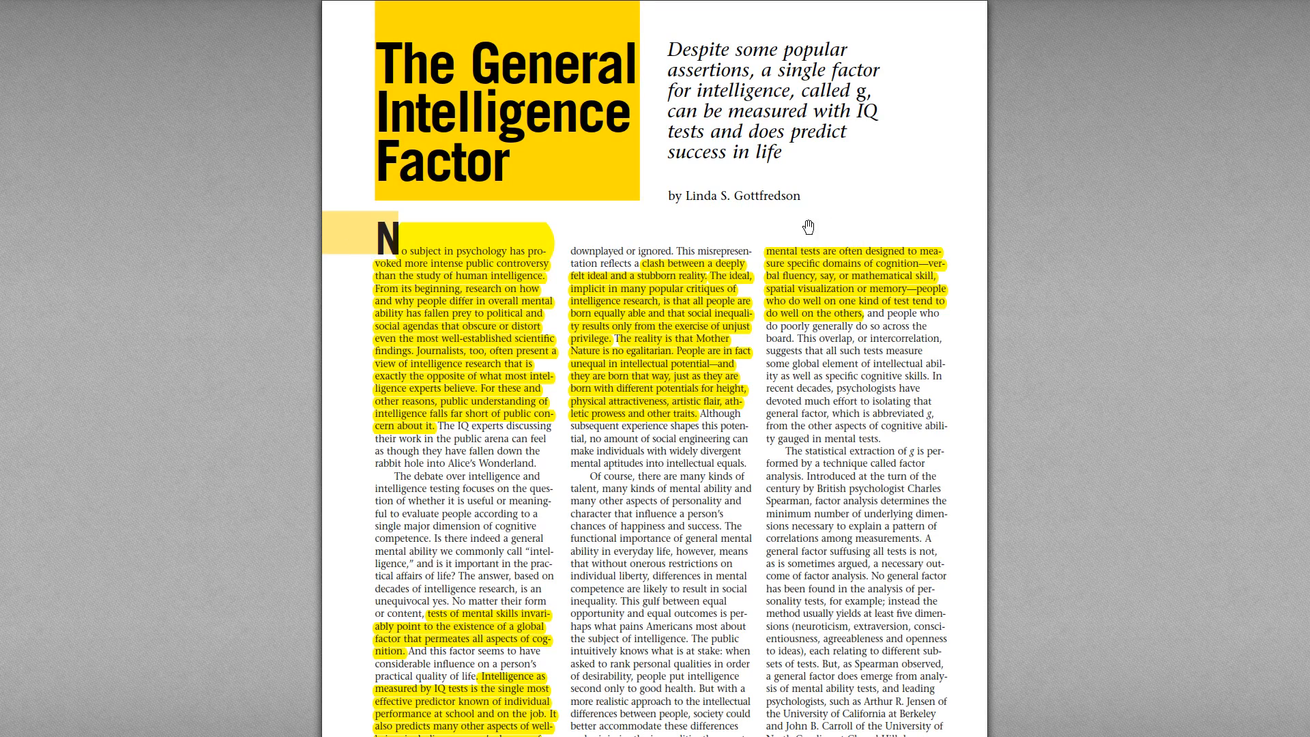
mouse_move(772, 211)
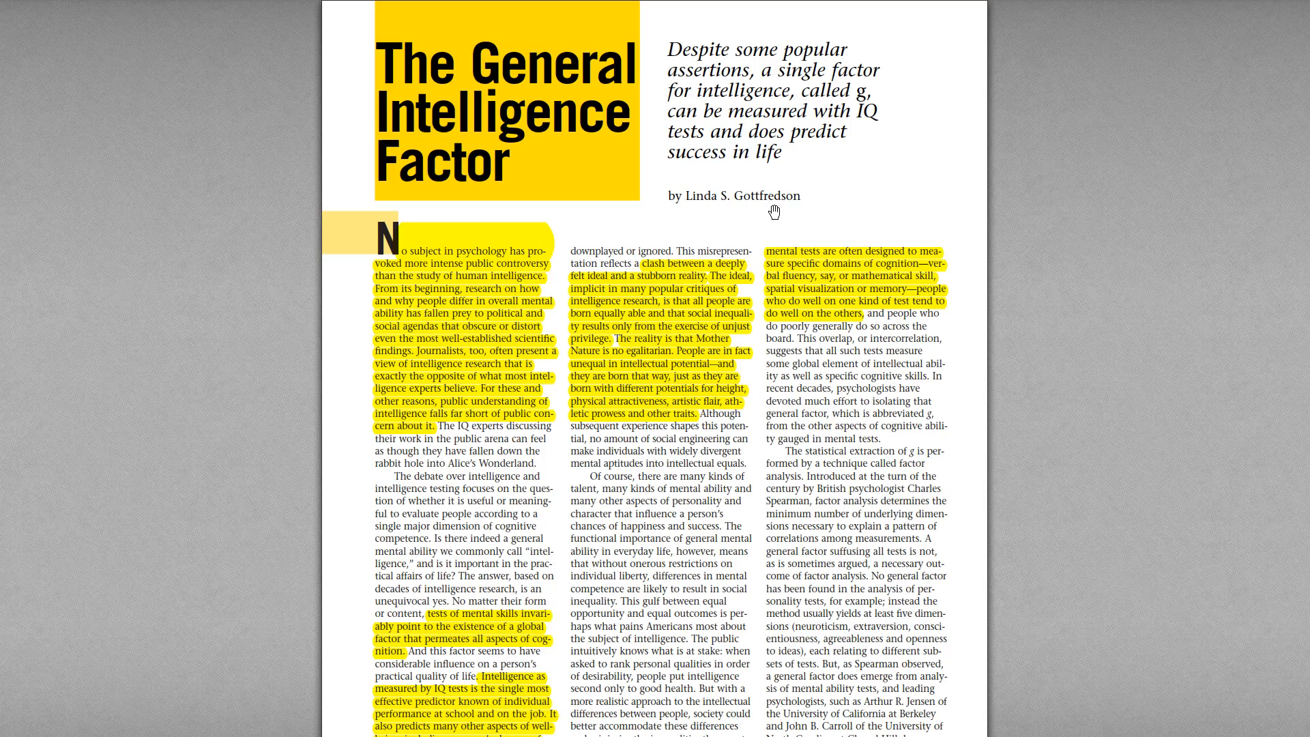
scroll("down", 3)
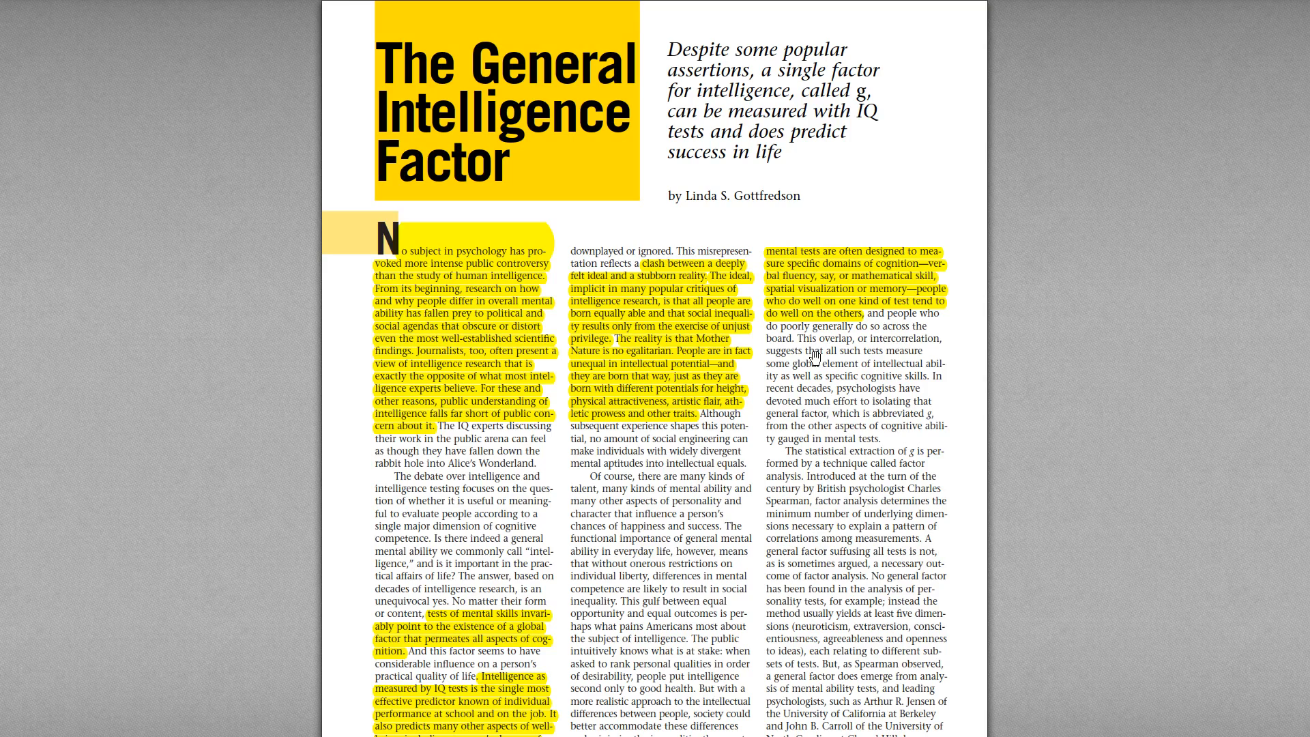
mouse_move(813, 358)
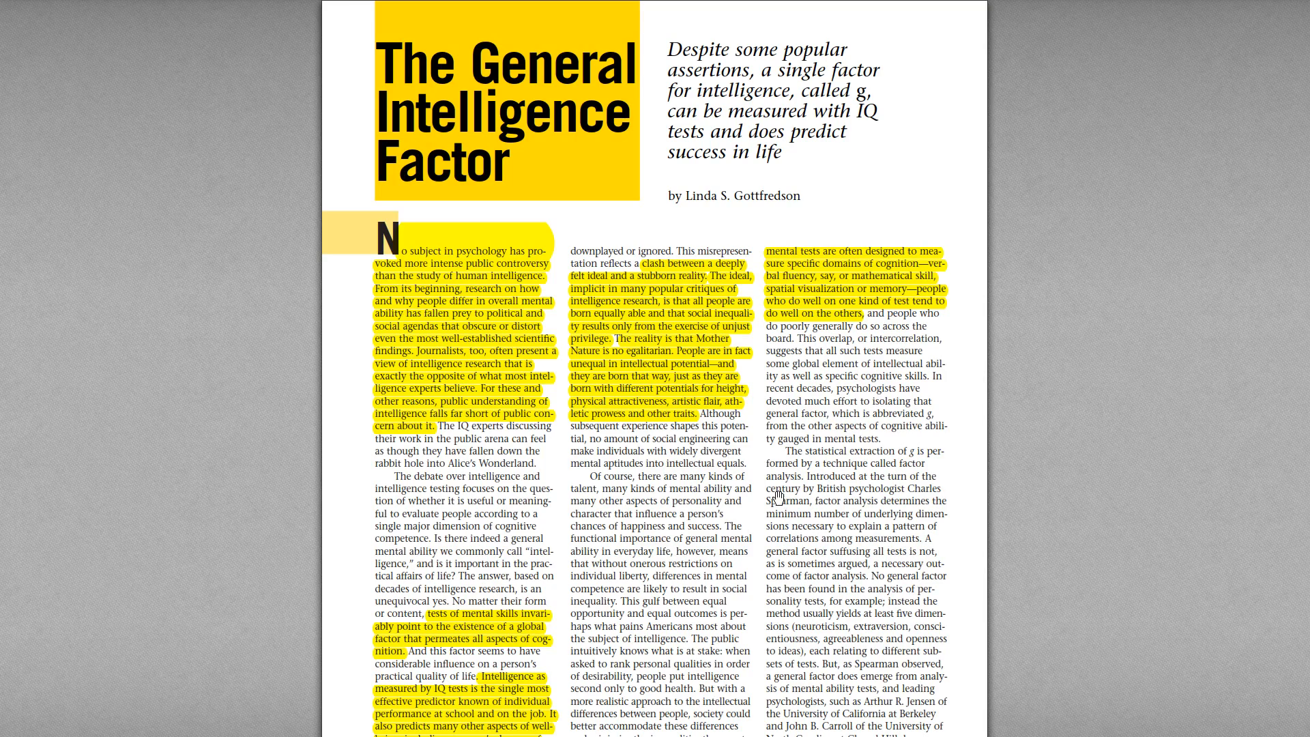
mouse_move(746, 236)
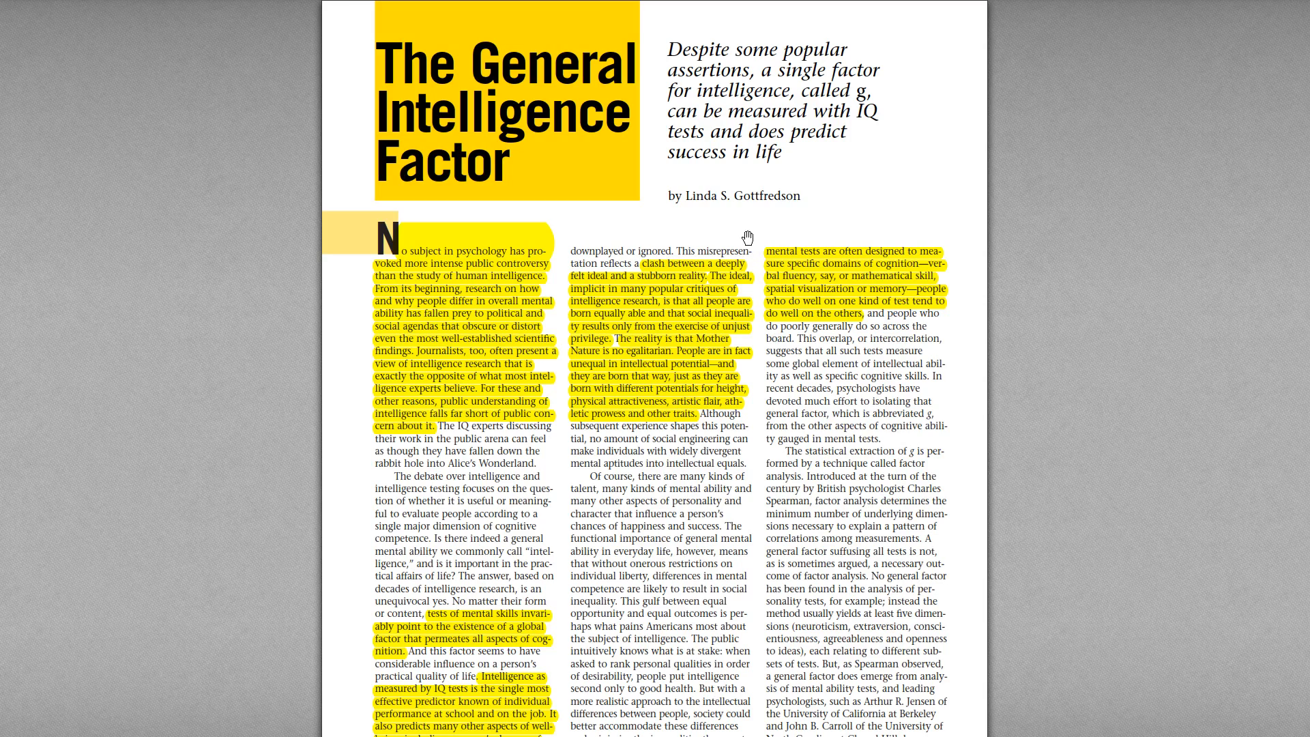
mouse_move(756, 232)
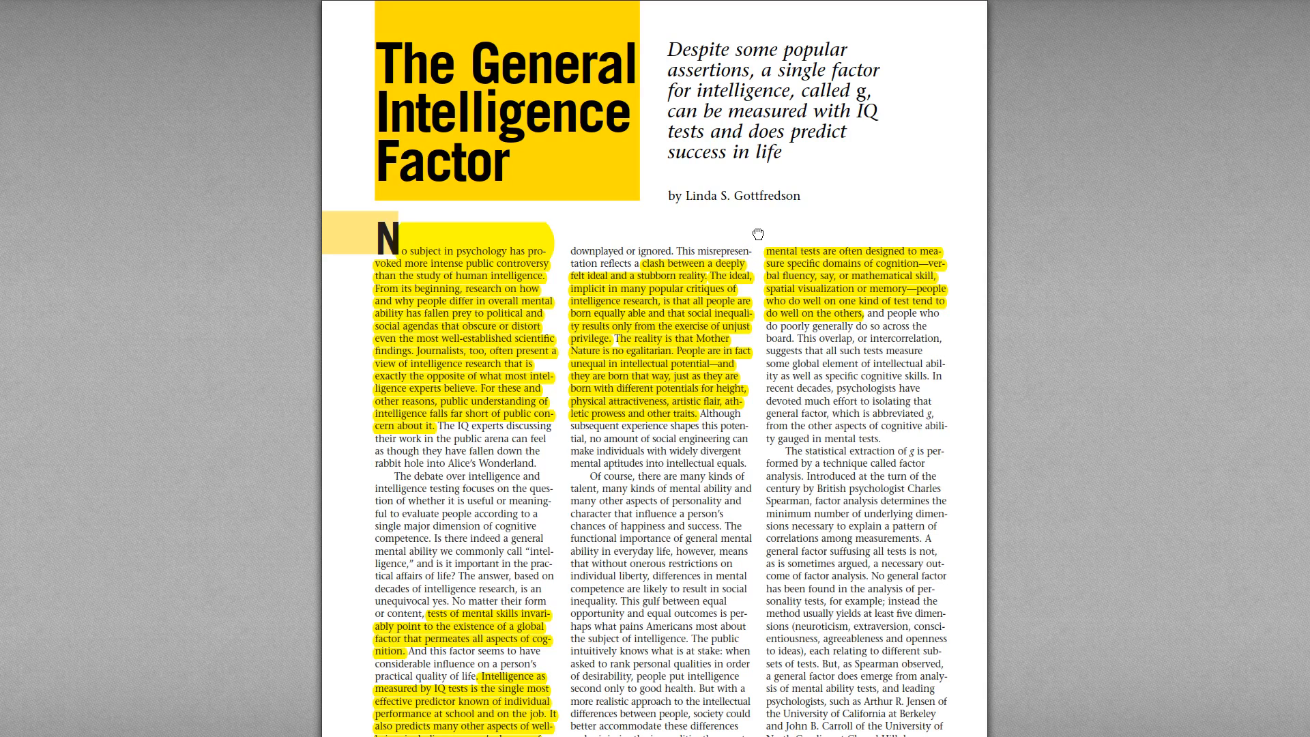
scroll("down", 3)
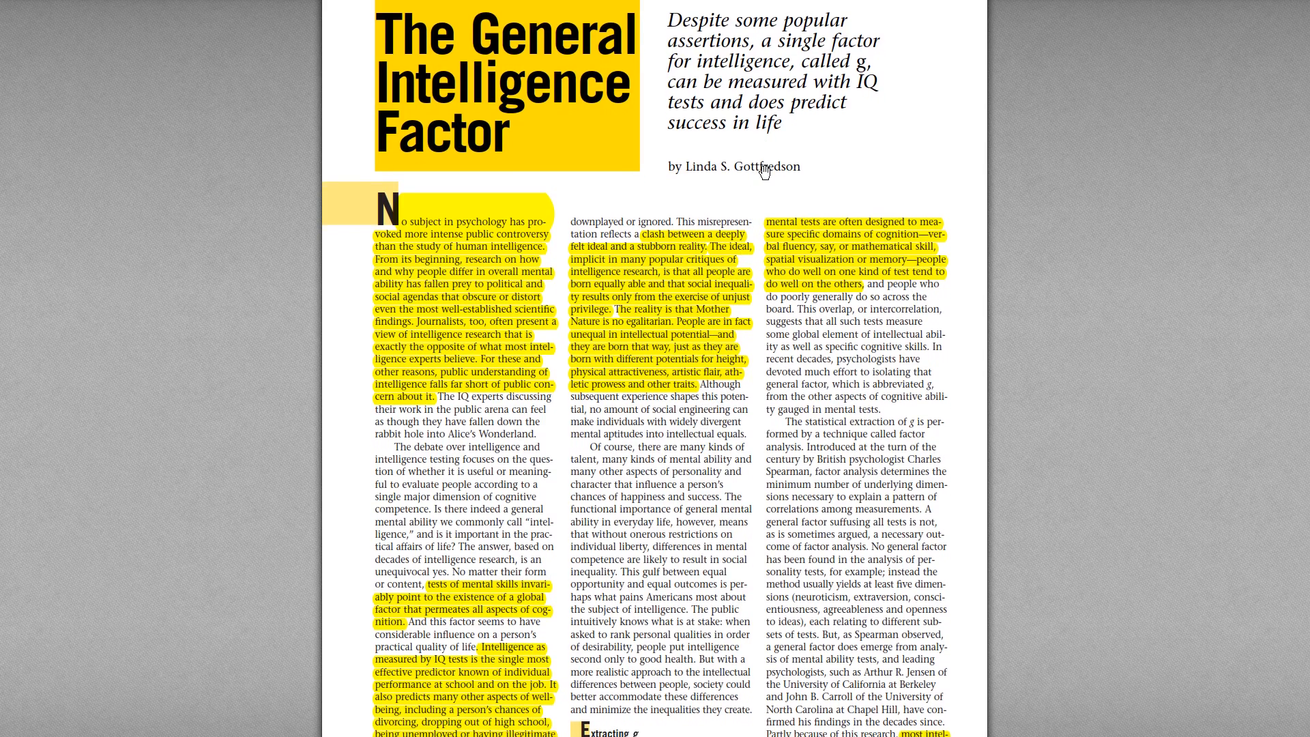
mouse_move(753, 415)
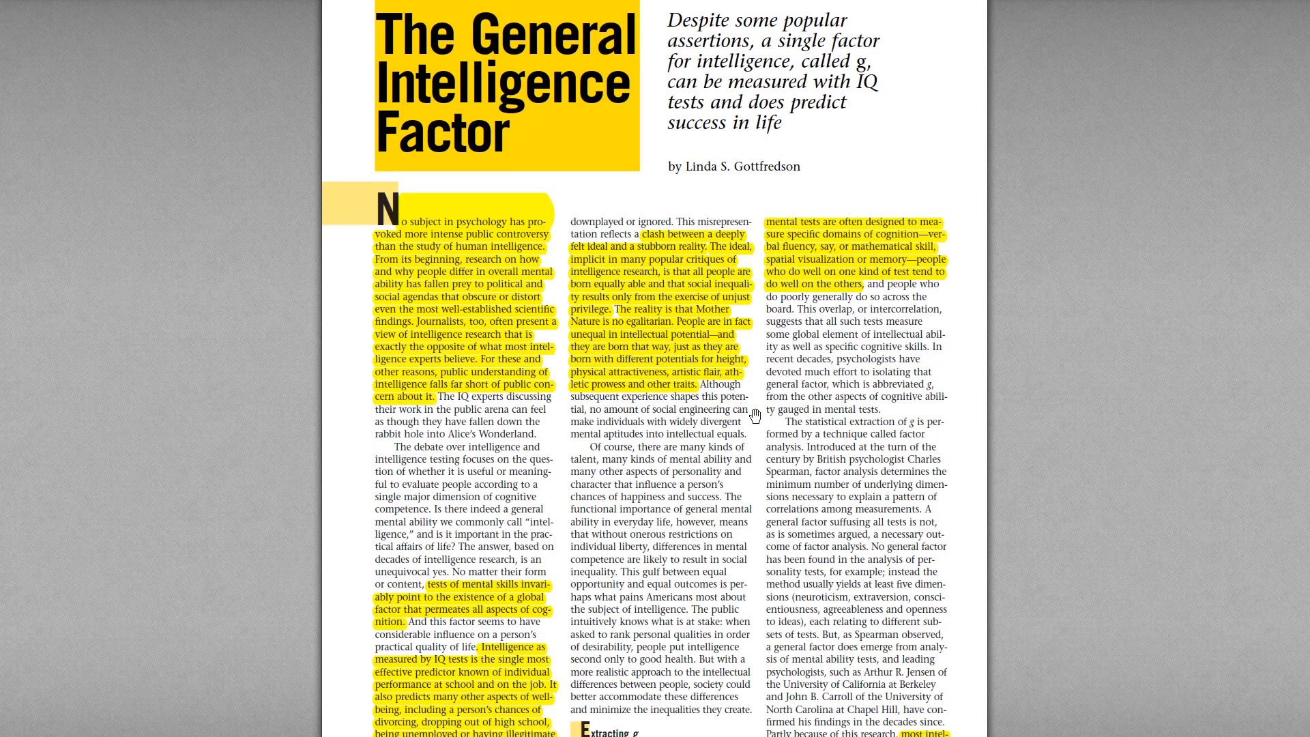
mouse_move(776, 352)
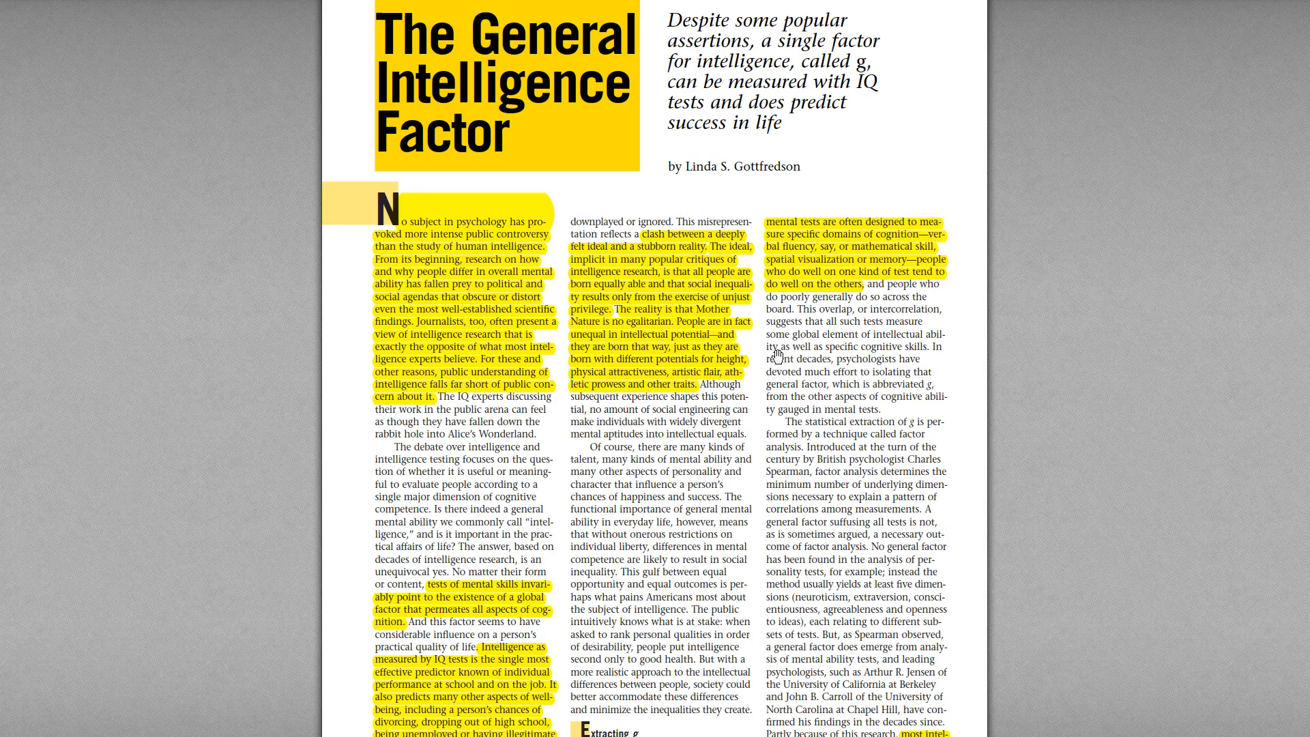
mouse_move(731, 133)
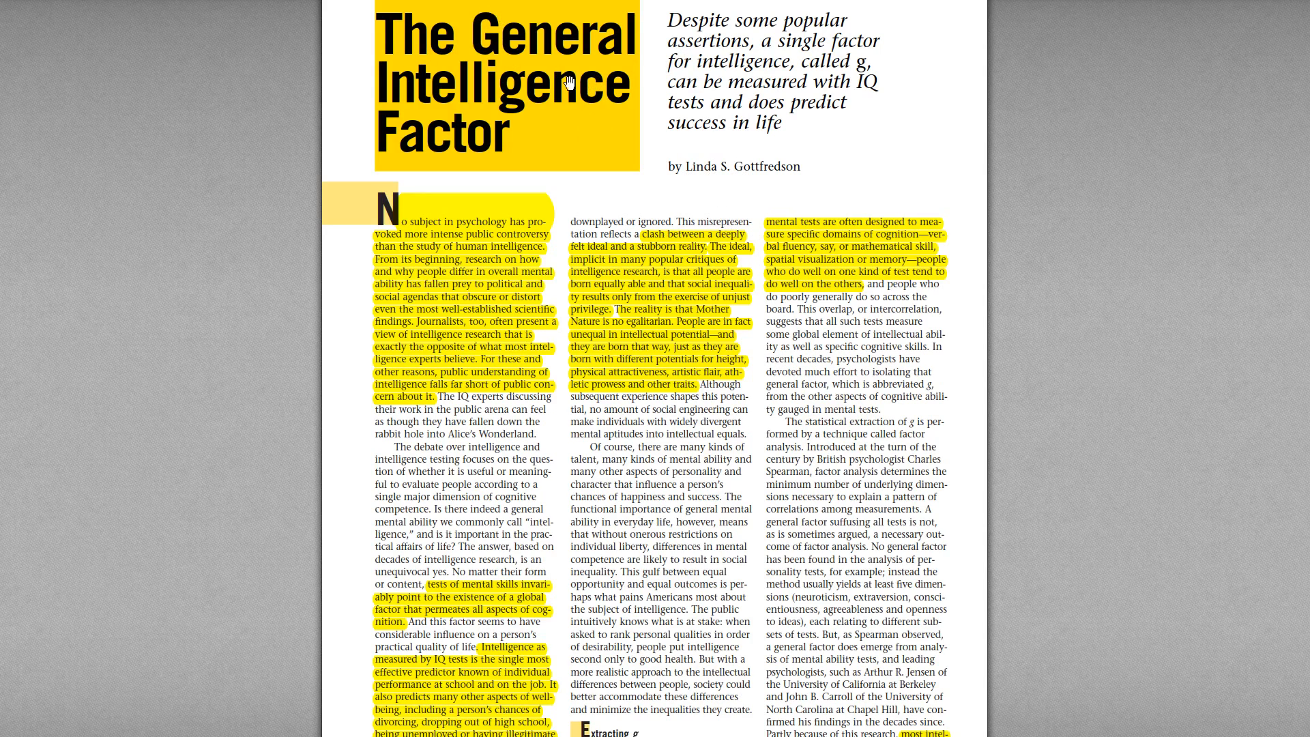
scroll("down", 3)
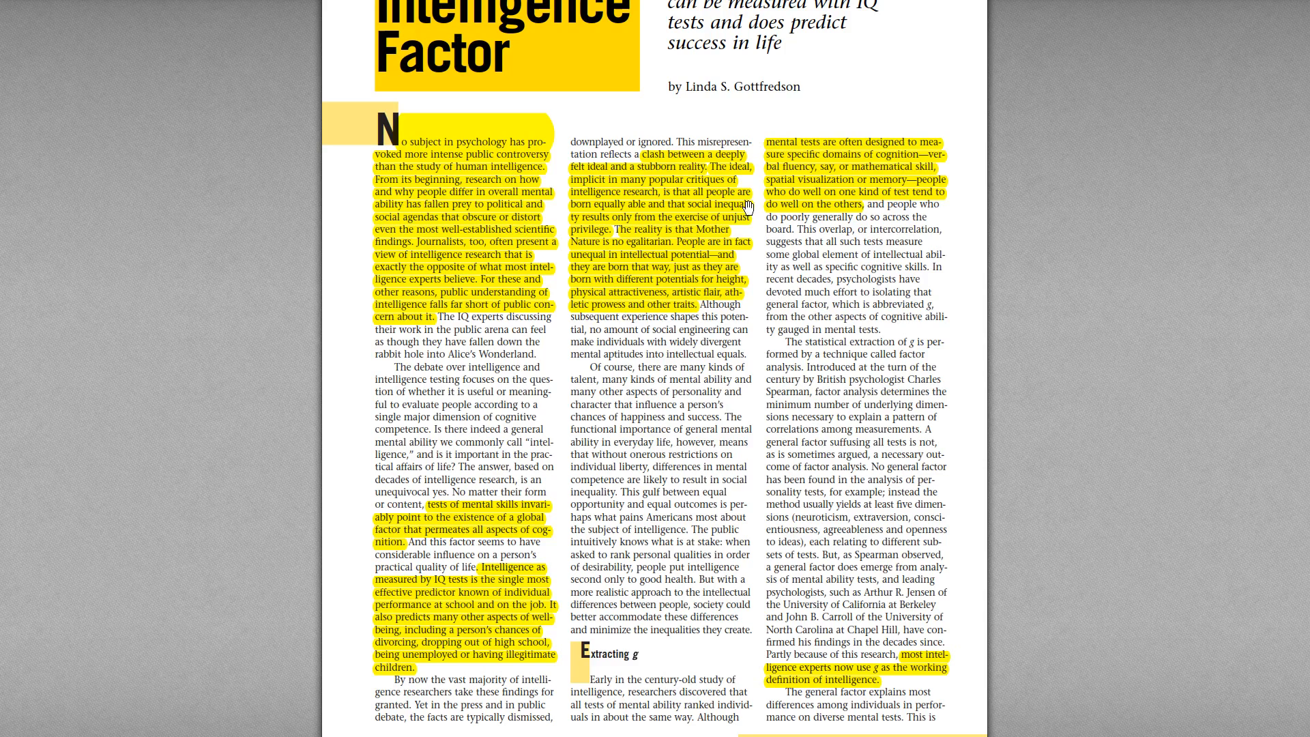
scroll("down", 3)
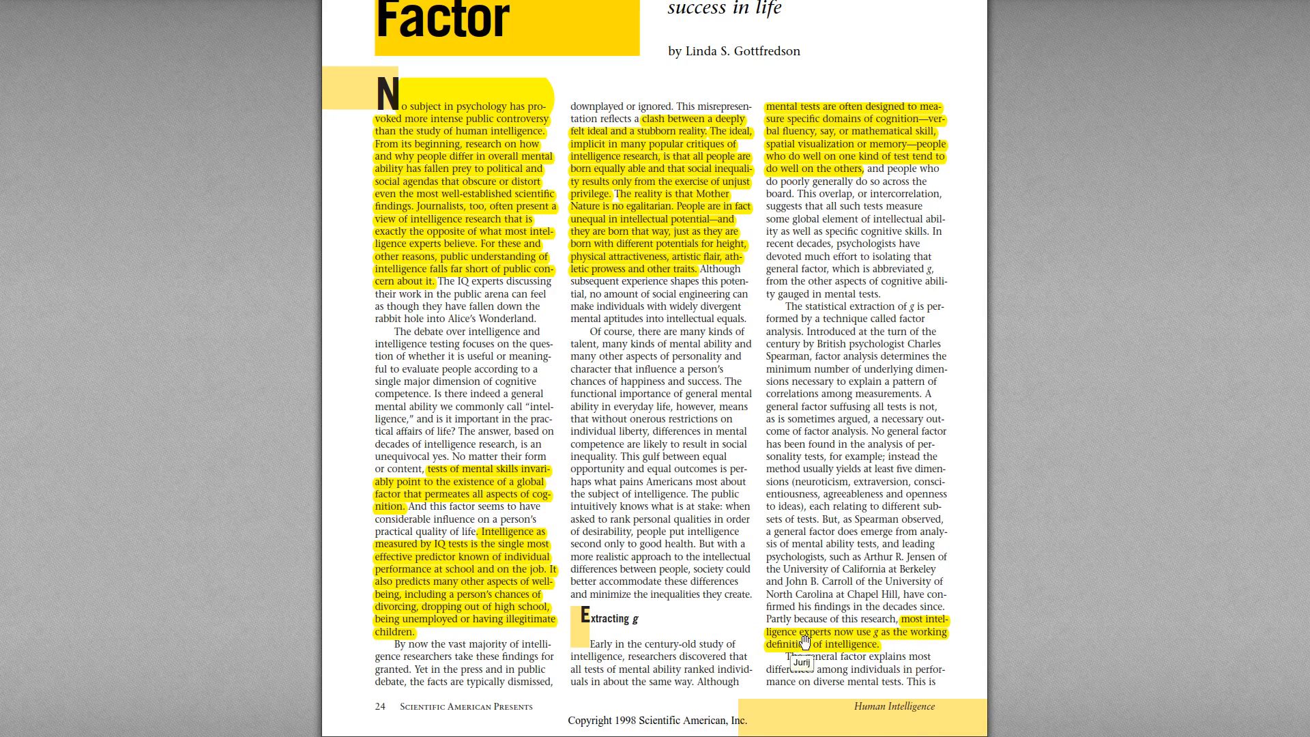
mouse_move(866, 643)
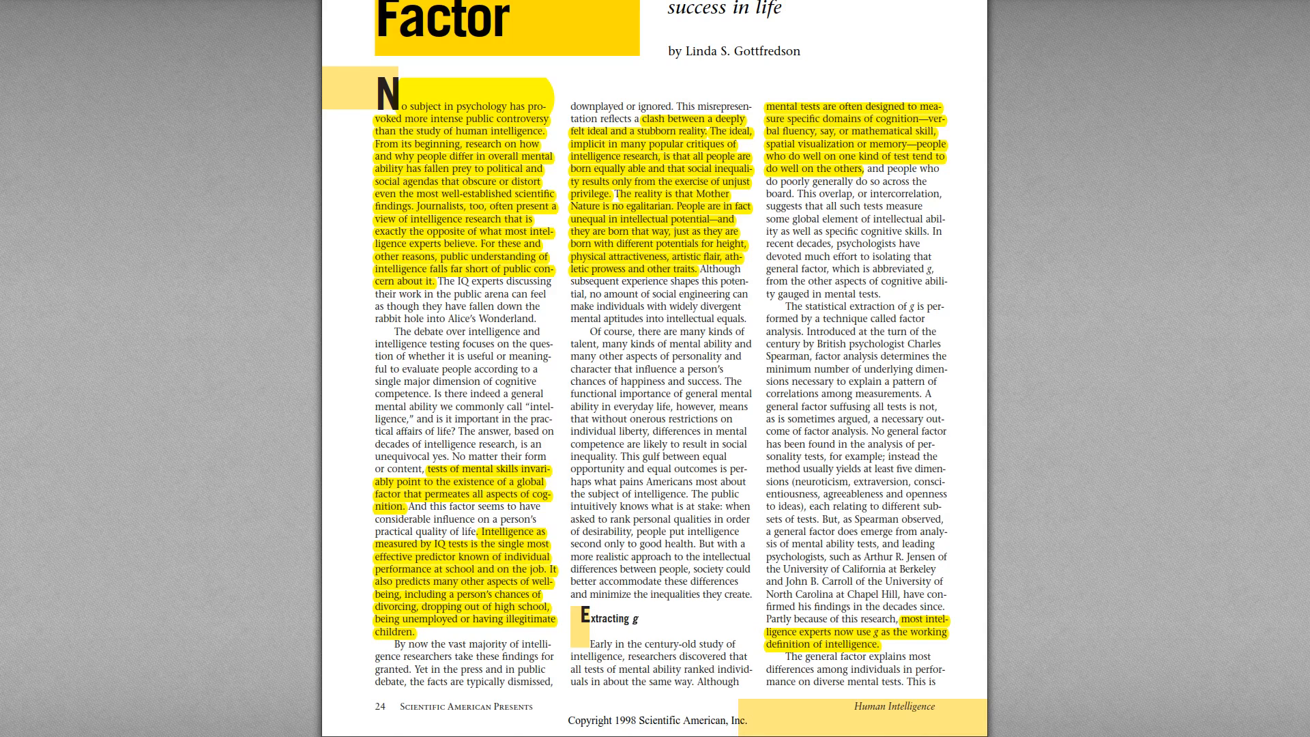
mouse_move(869, 195)
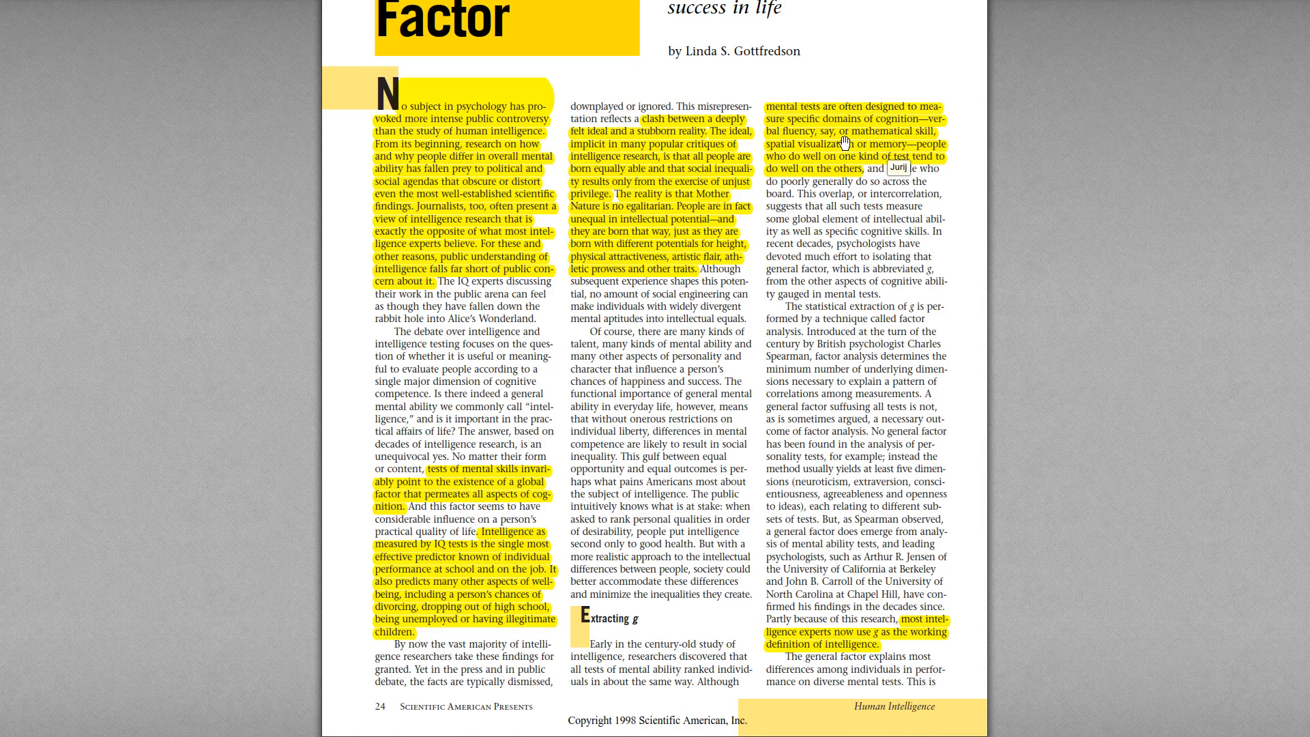
mouse_move(861, 190)
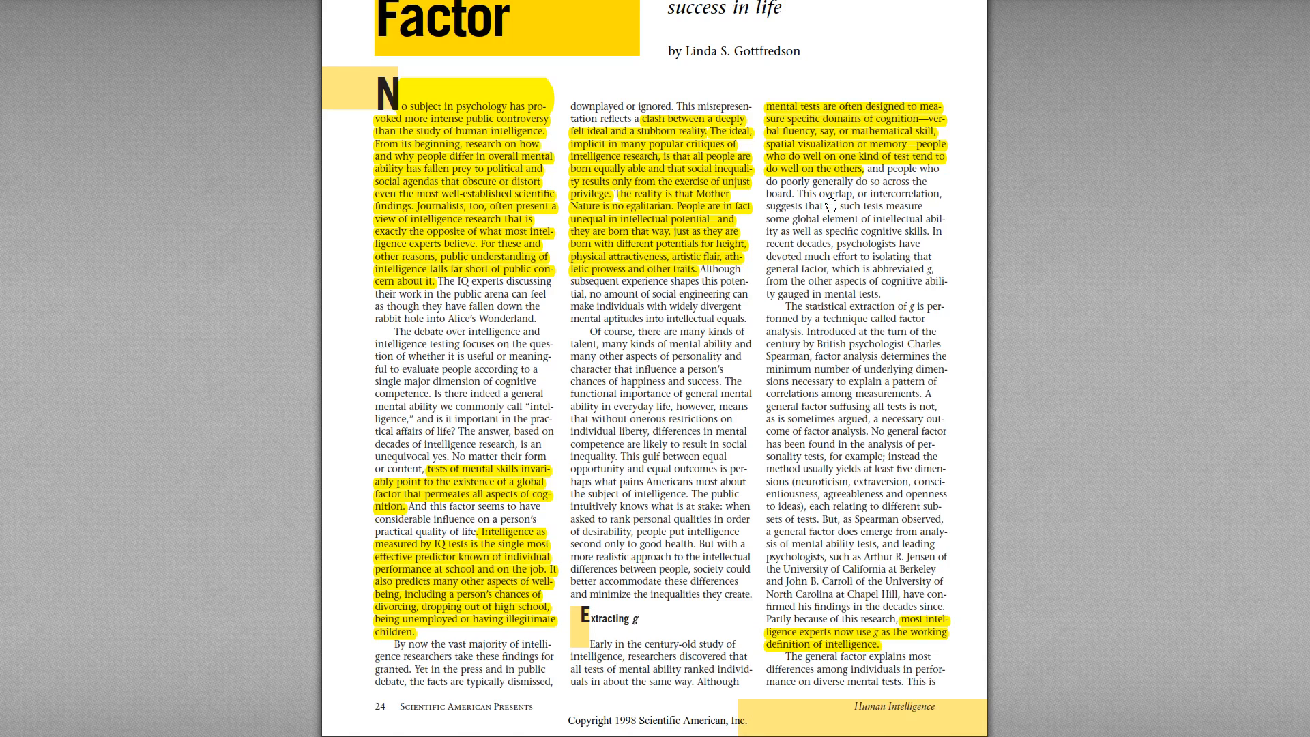
mouse_move(963, 556)
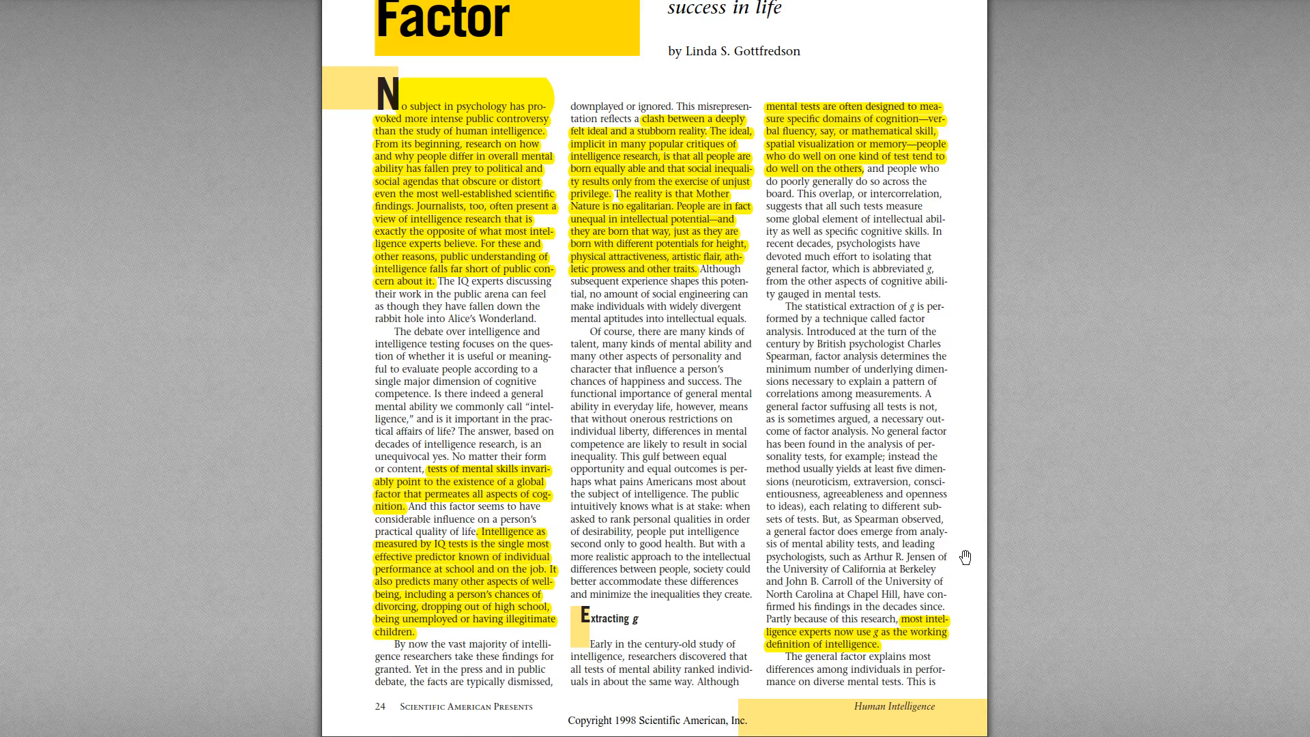
mouse_move(961, 568)
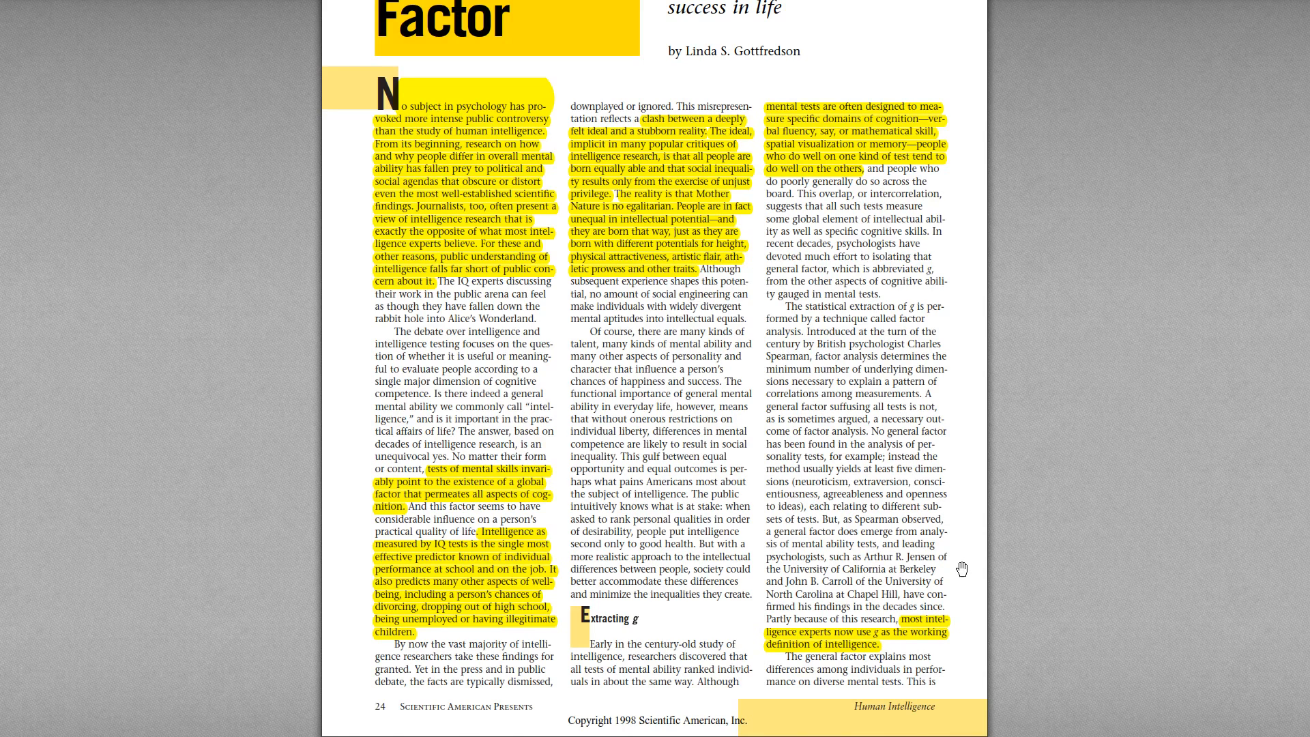
scroll("down", 3)
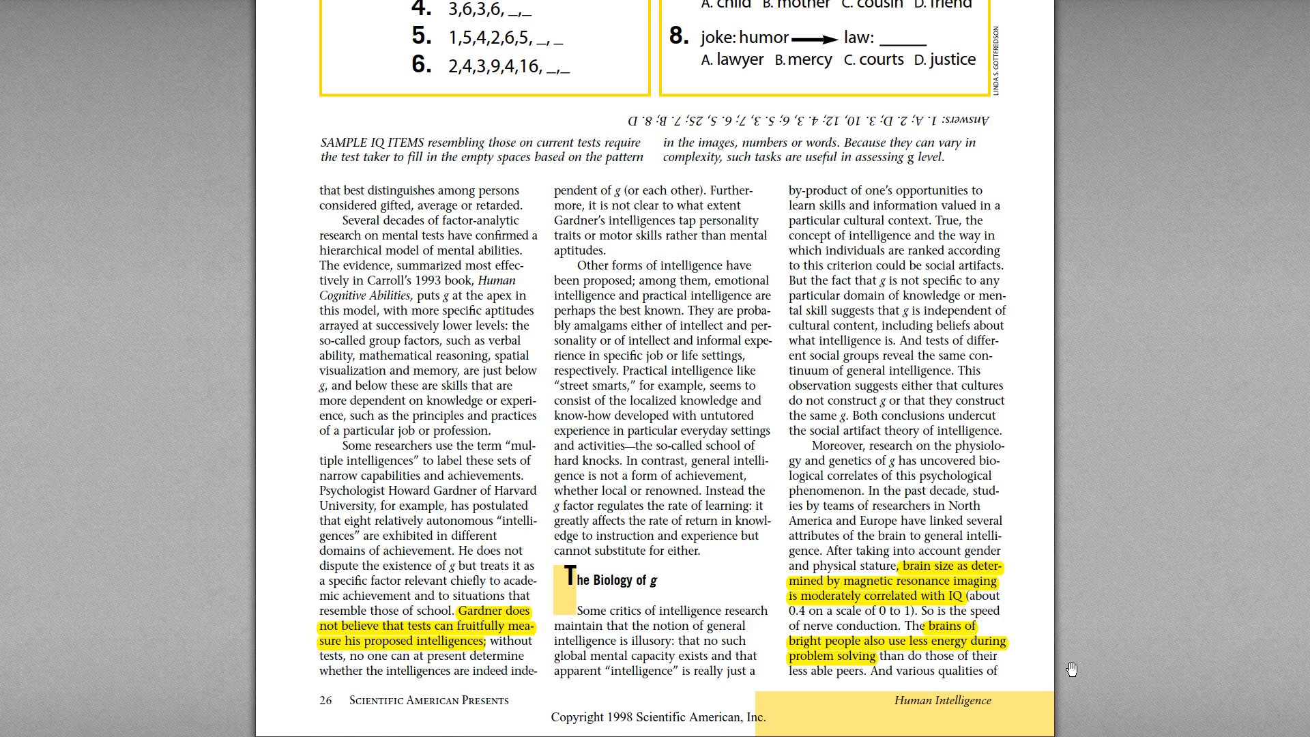
scroll("down", 3)
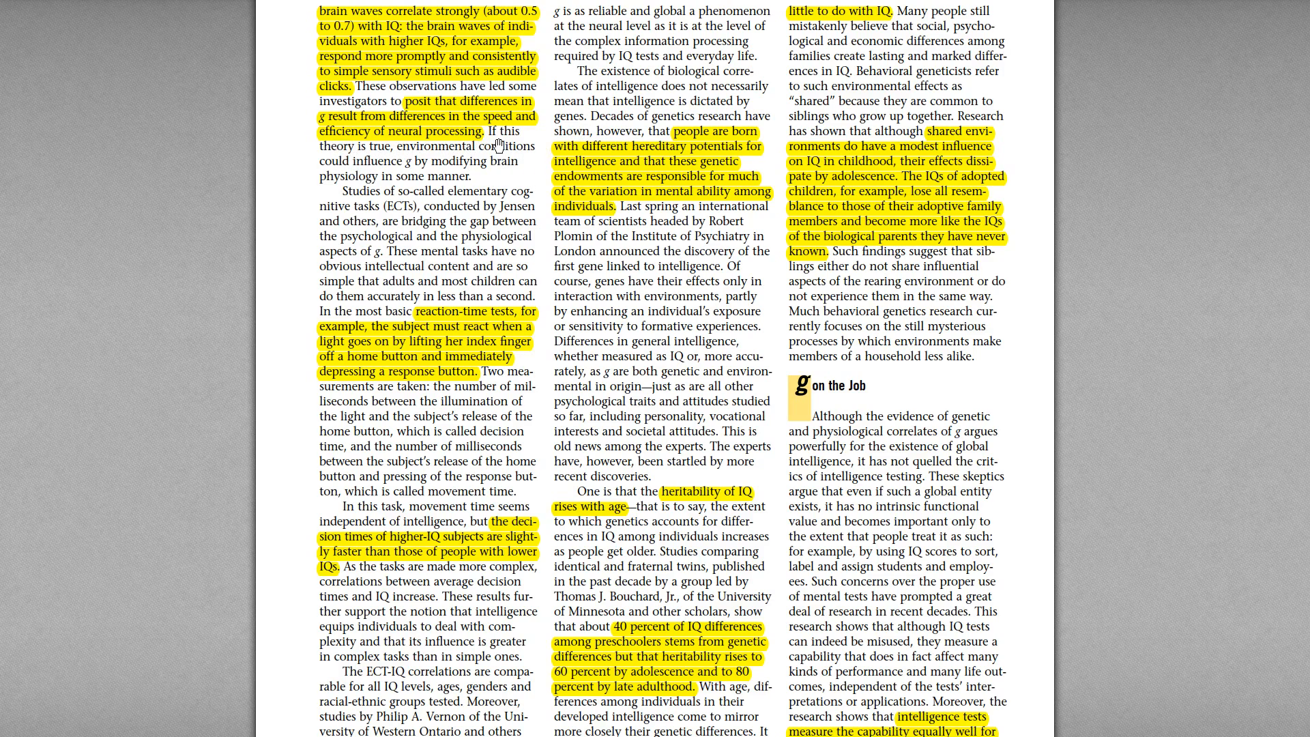
mouse_move(545, 316)
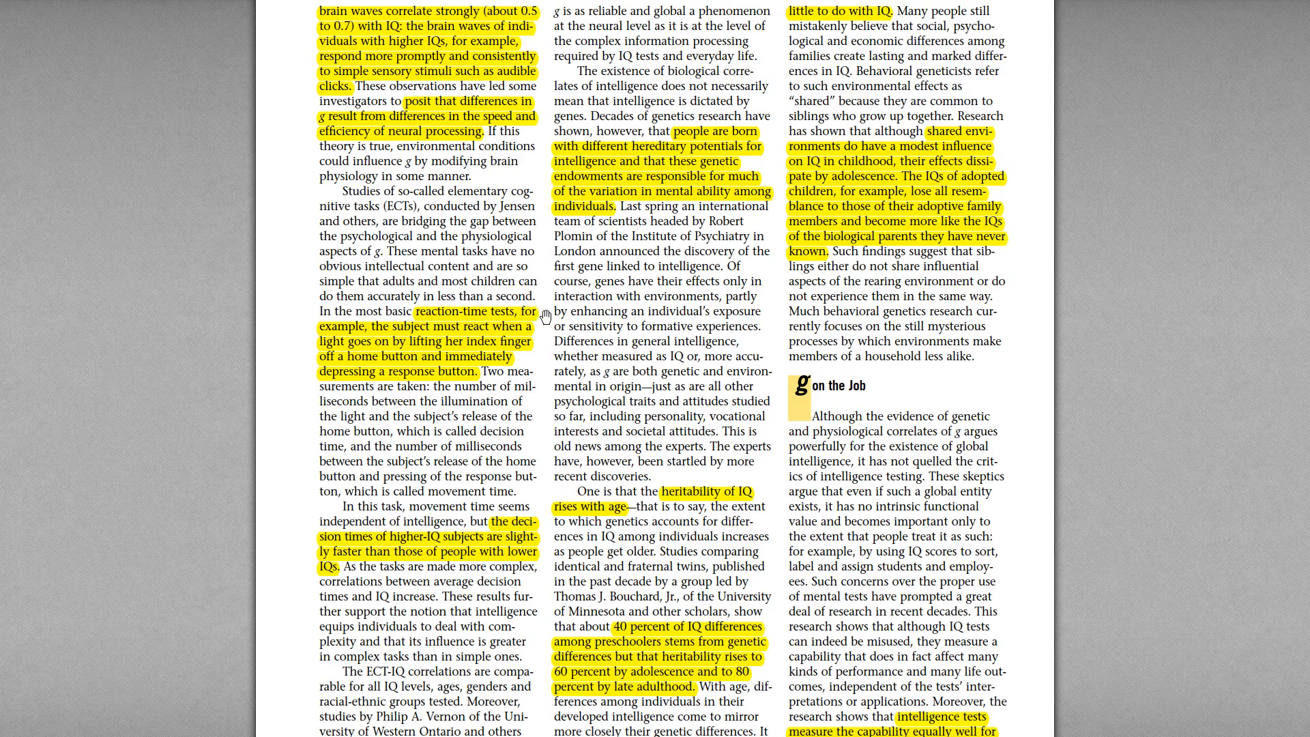
scroll("down", 3)
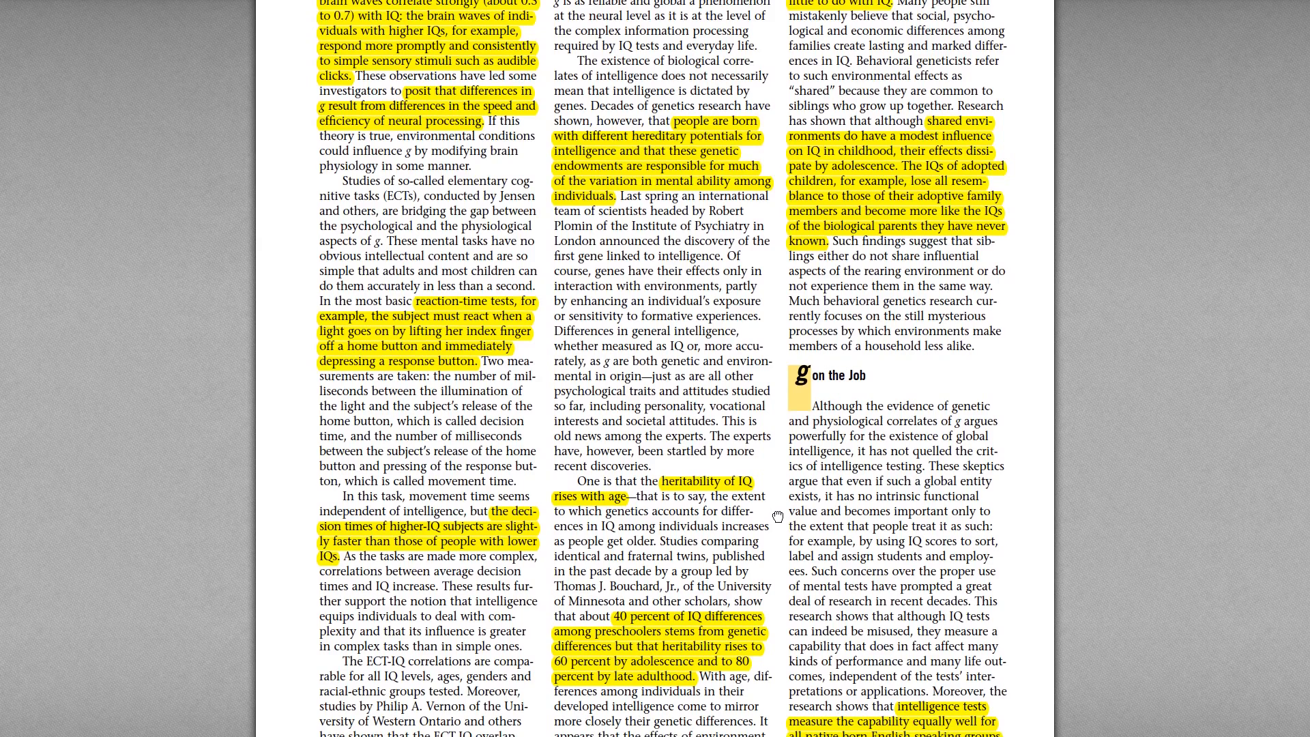
scroll("down", 3)
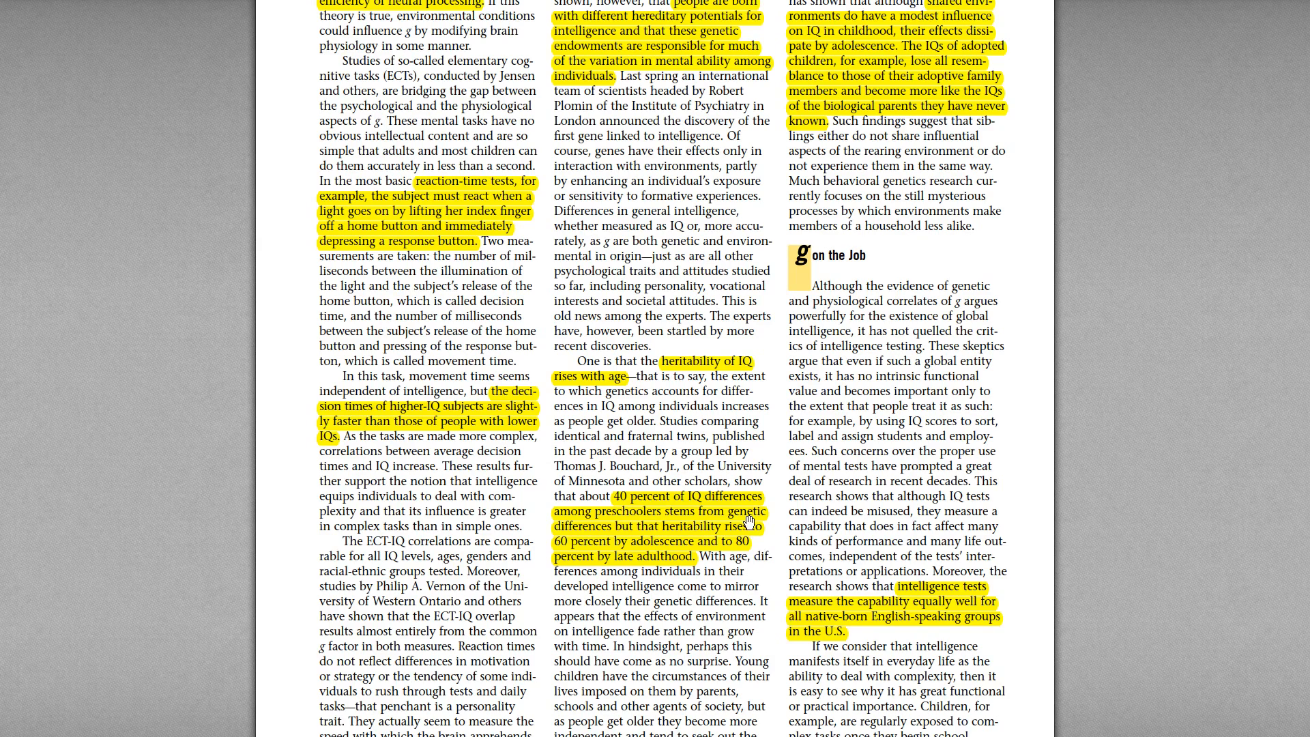
scroll("down", 3)
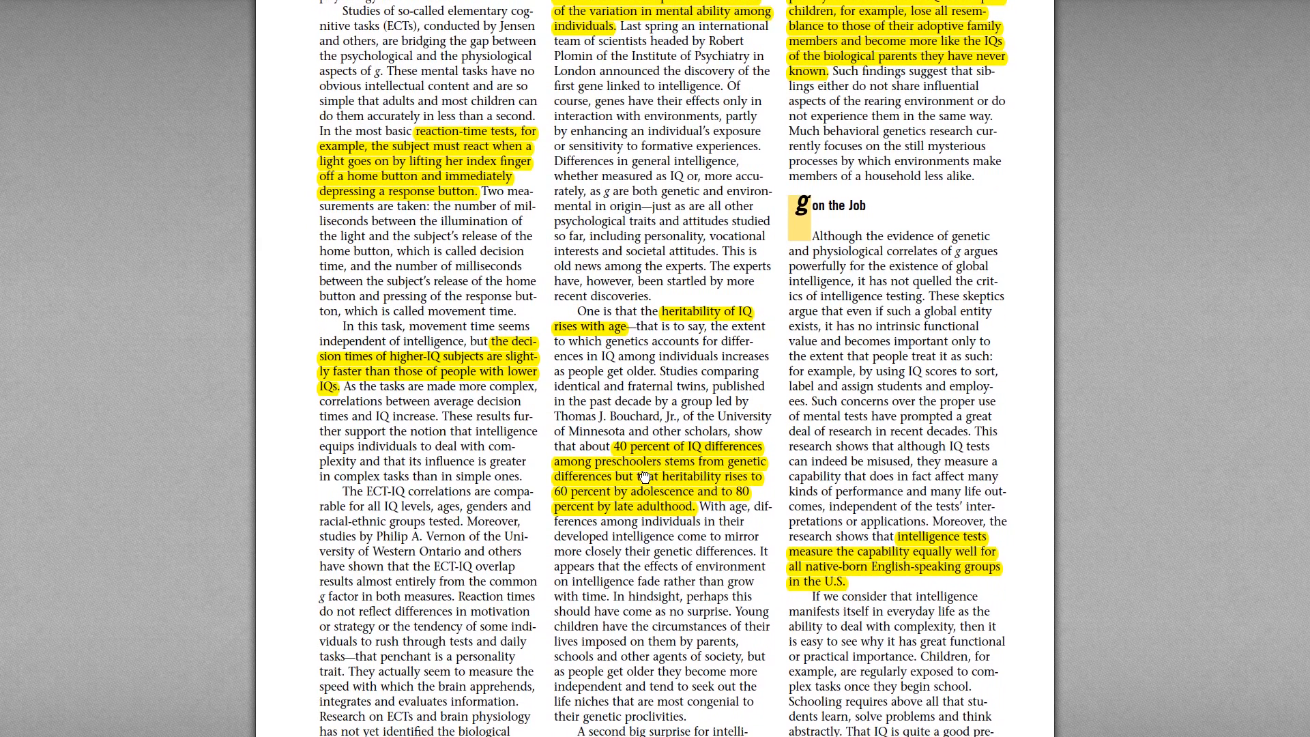
scroll("down", 3)
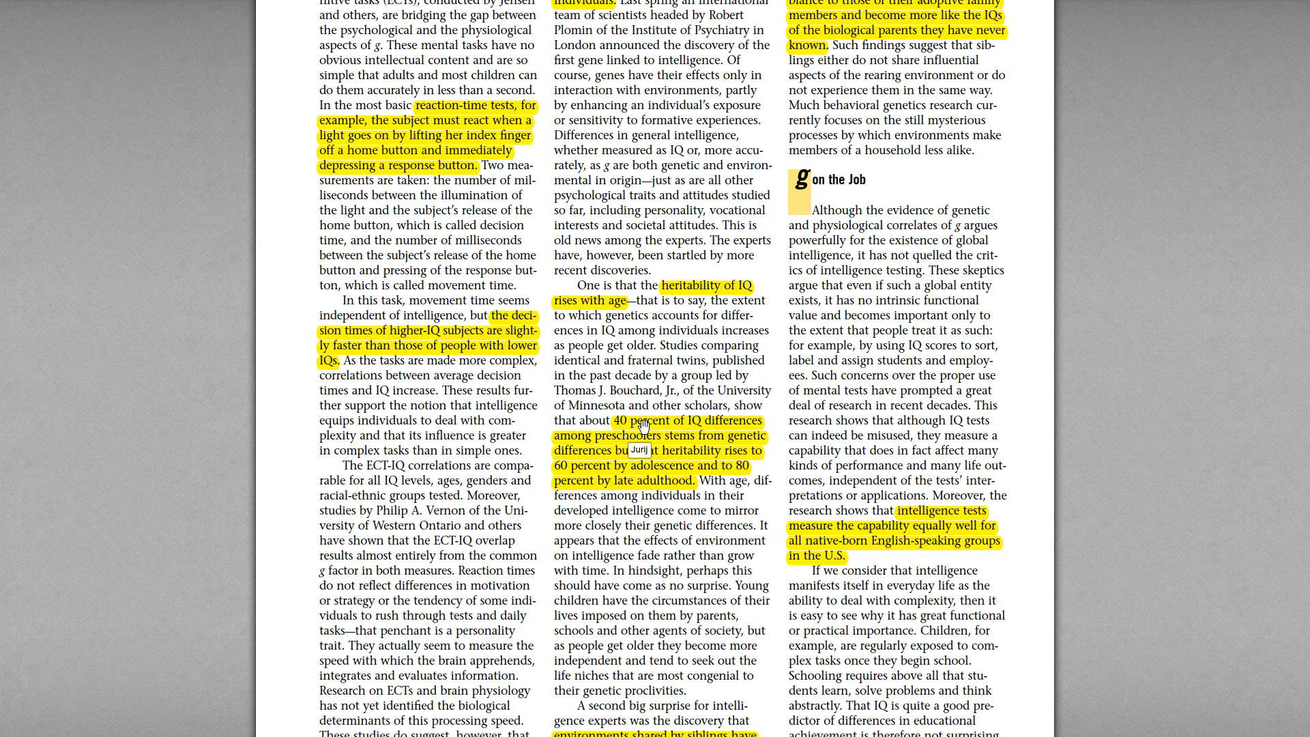
scroll("down", 3)
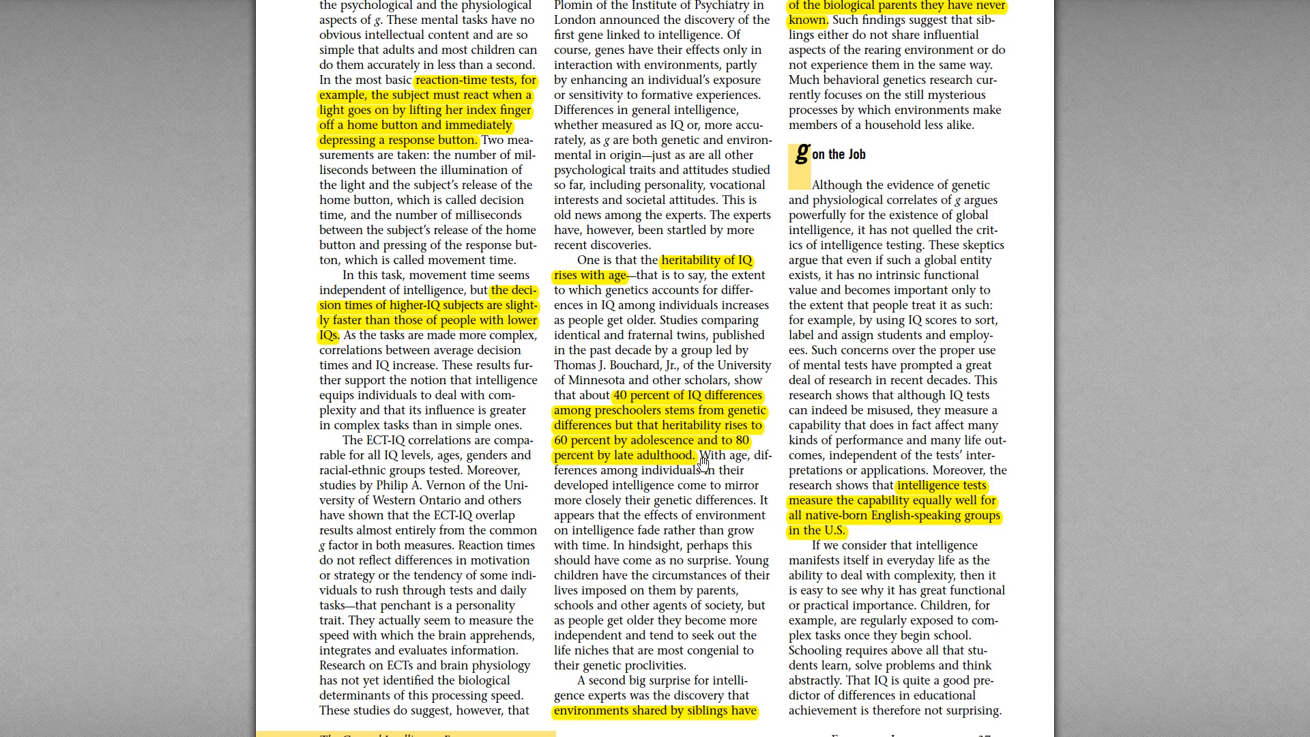
mouse_move(768, 535)
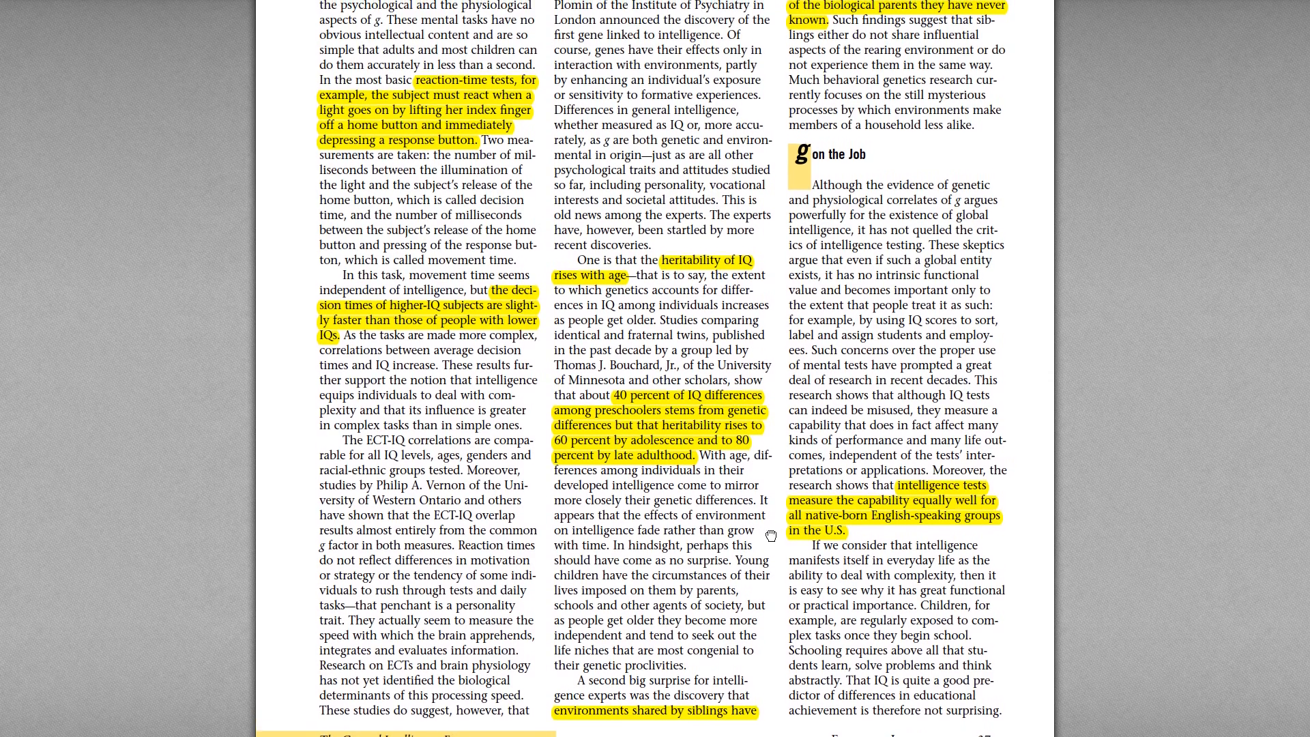
scroll("down", 3)
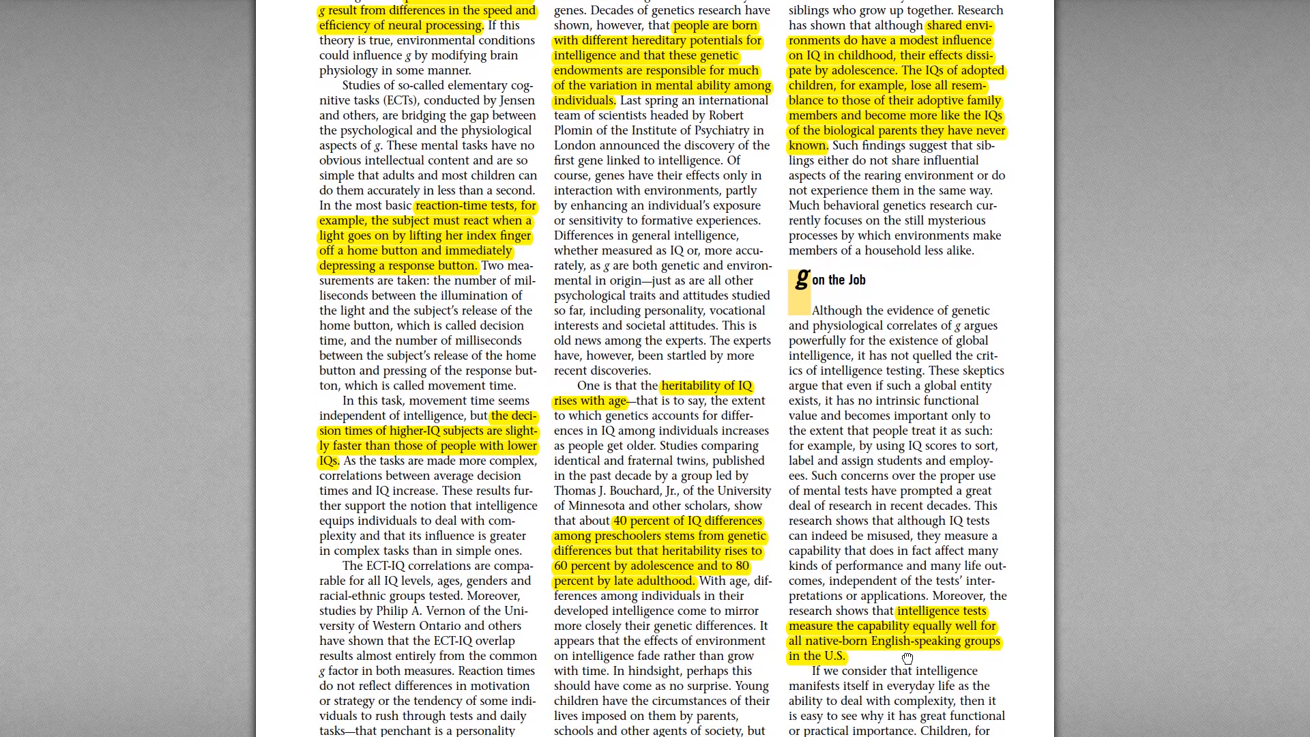
scroll("down", 3)
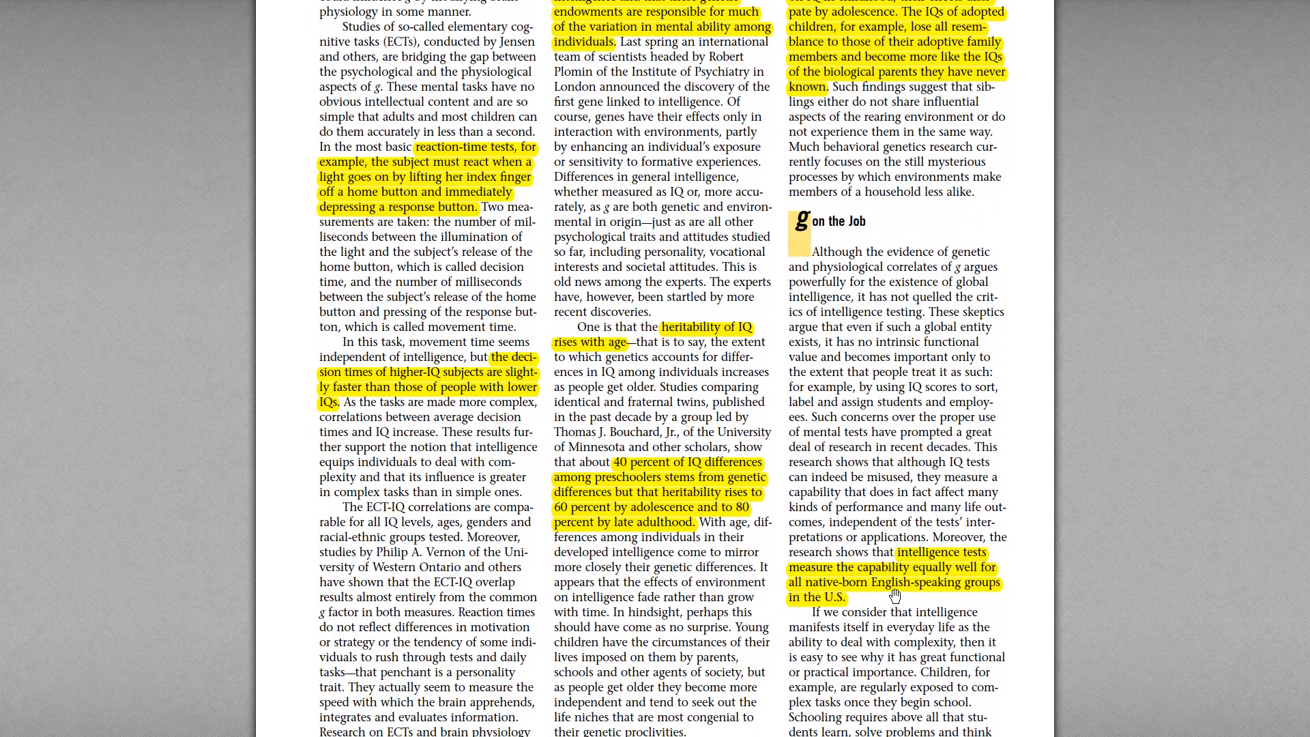
scroll("down", 3)
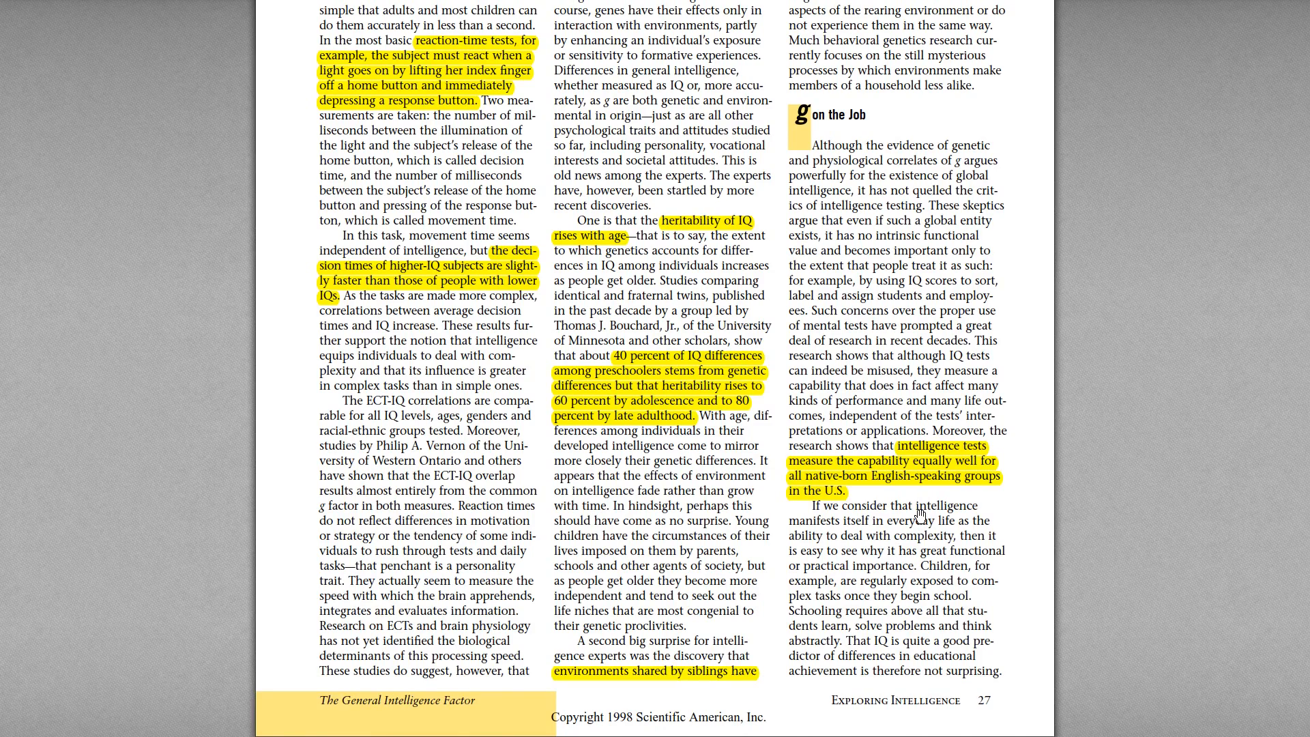
mouse_move(914, 484)
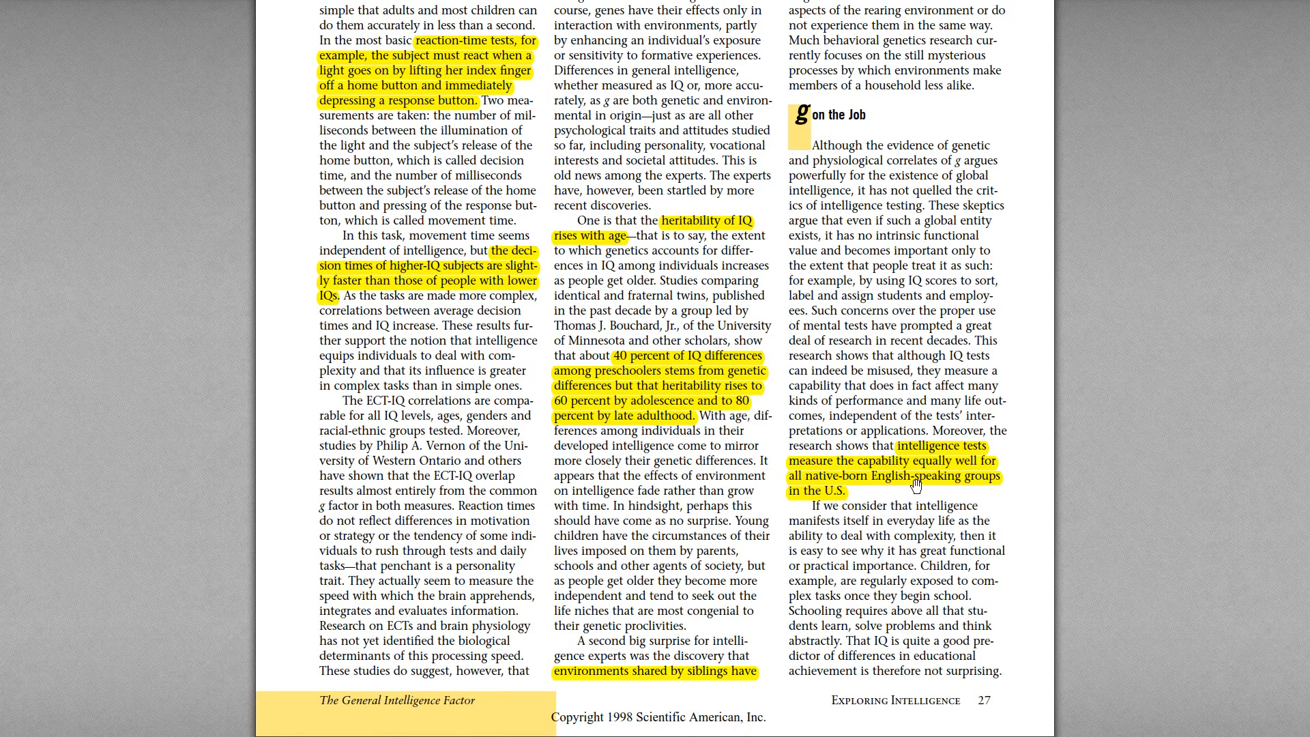
mouse_move(898, 494)
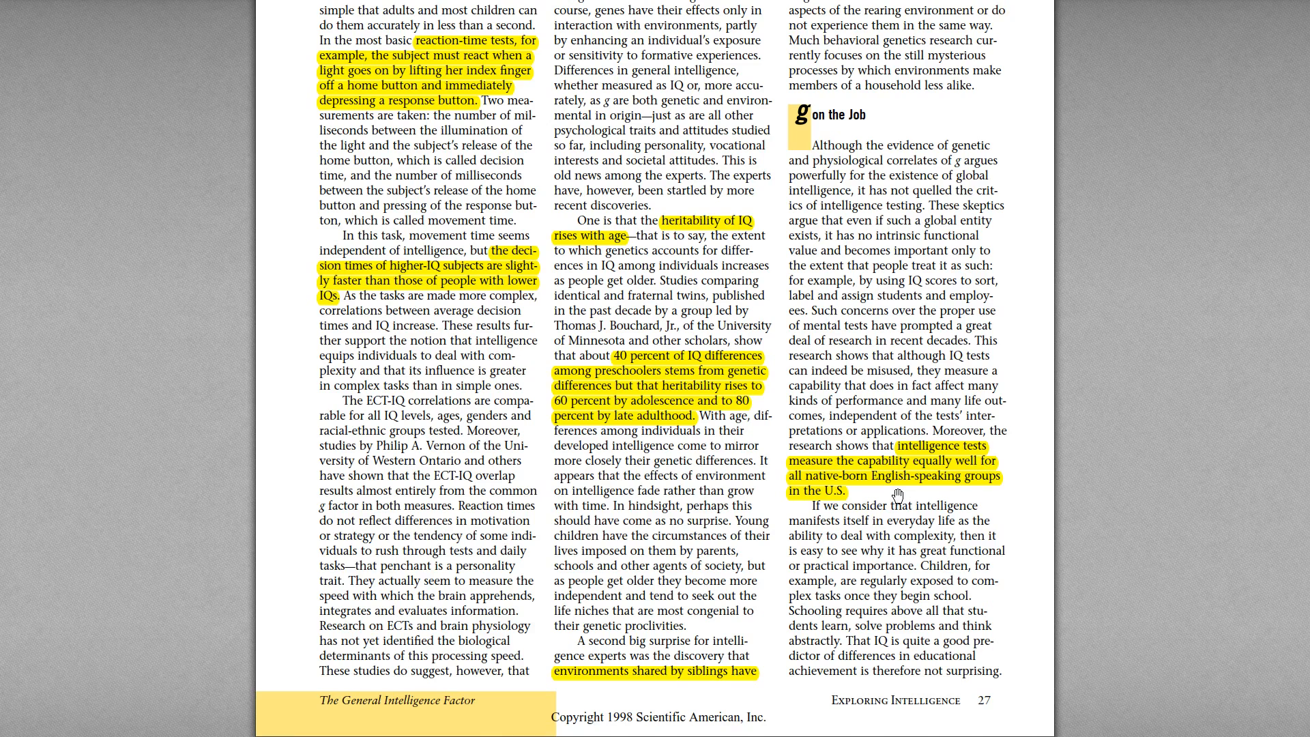
mouse_move(941, 492)
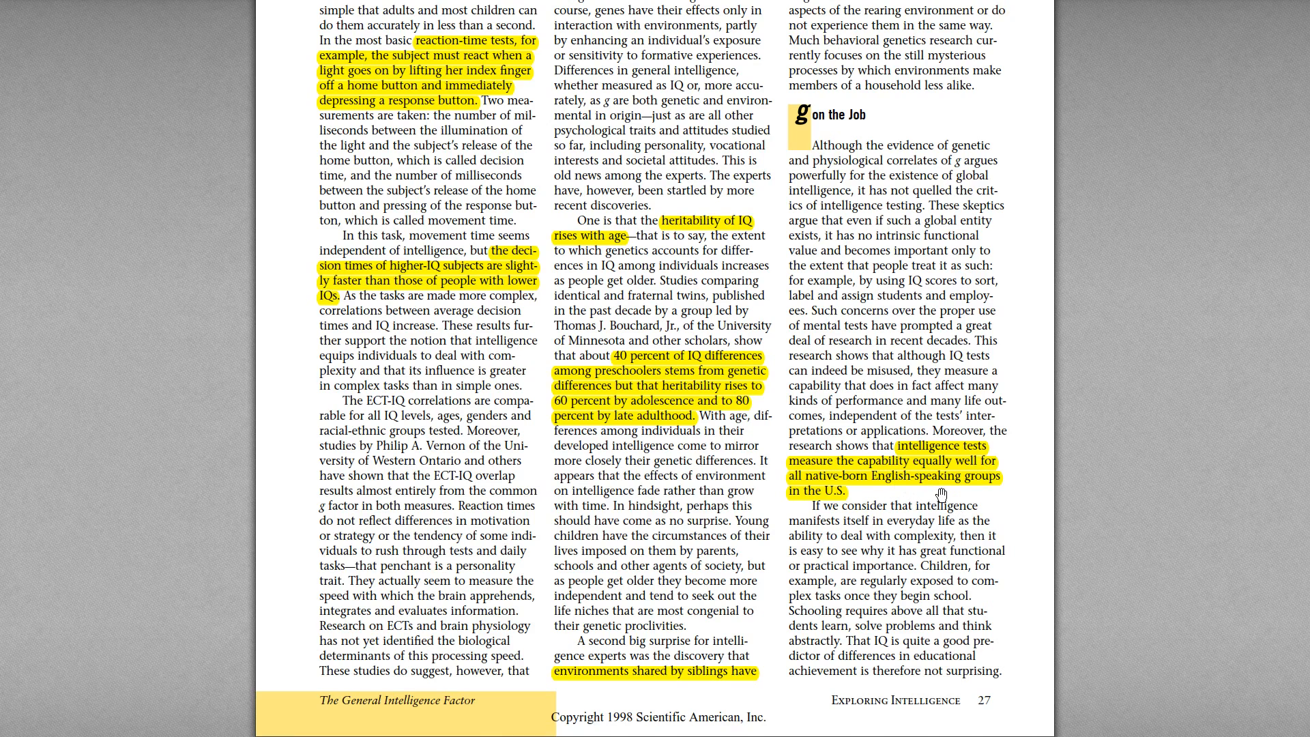
mouse_move(685, 524)
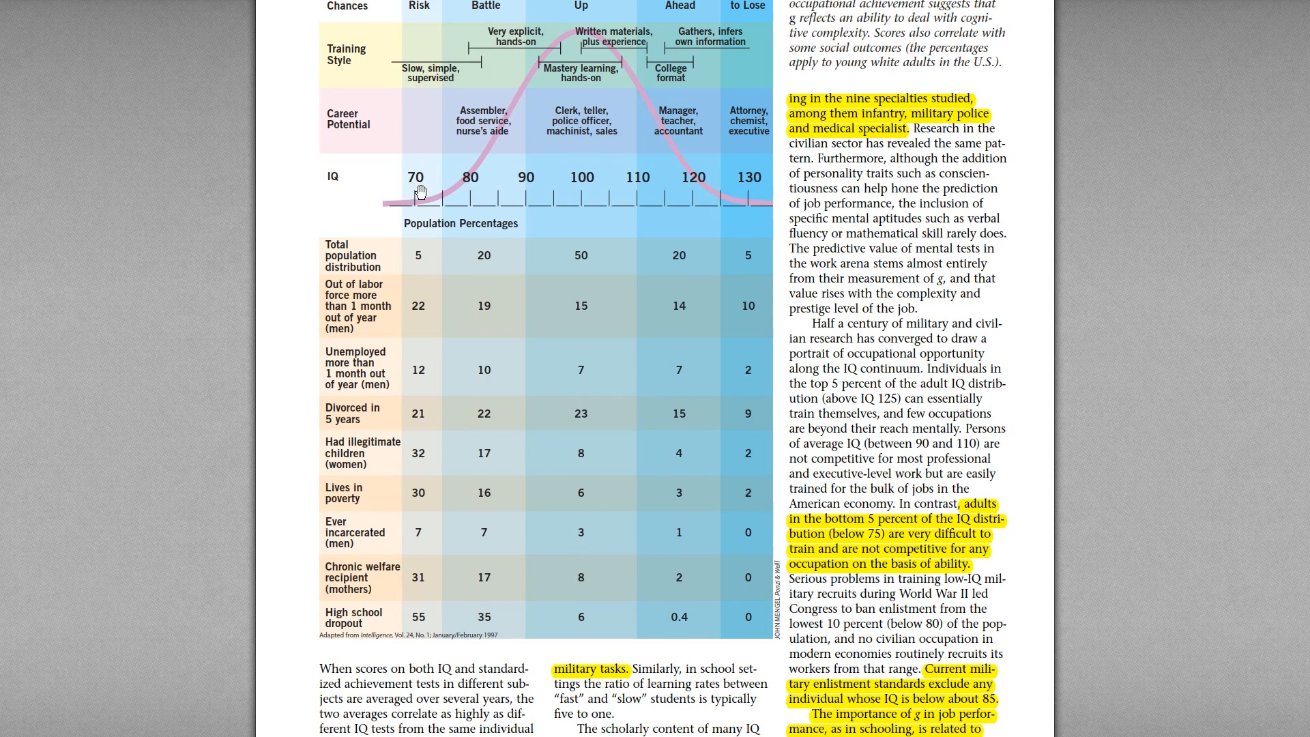
scroll("down", 3)
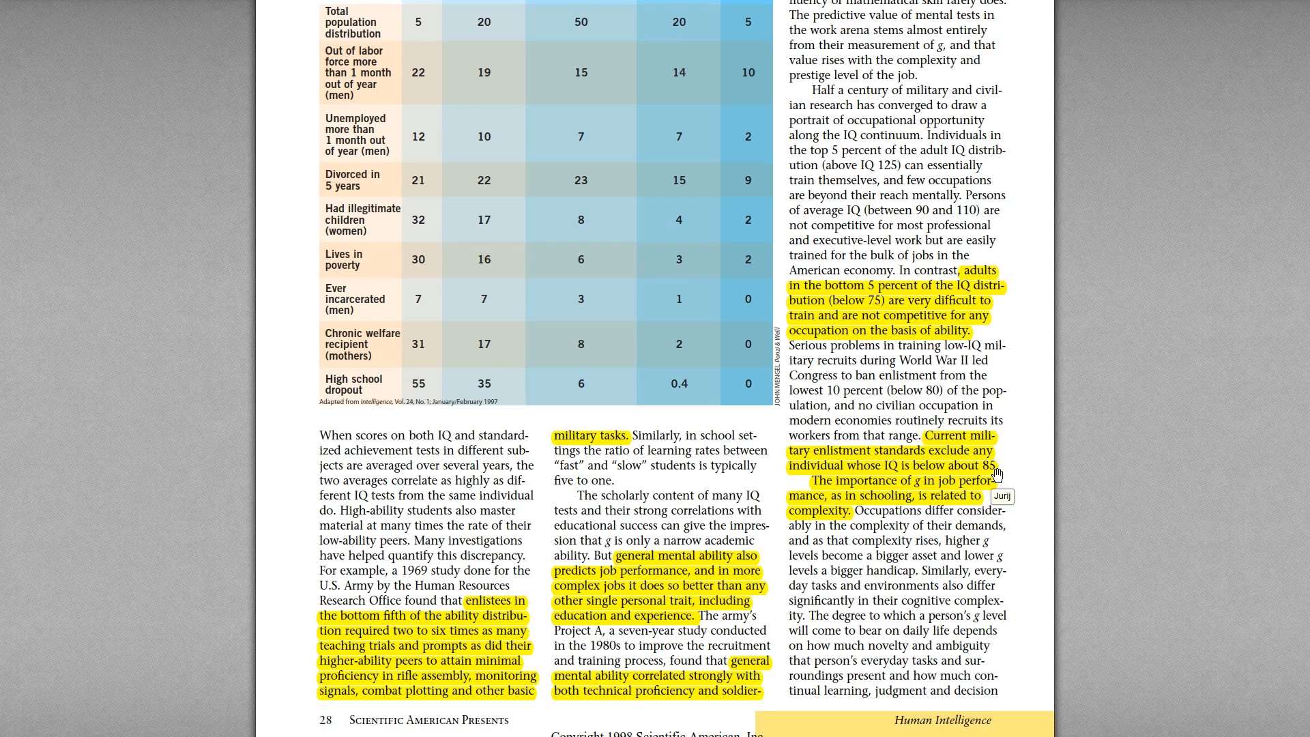
mouse_move(1018, 488)
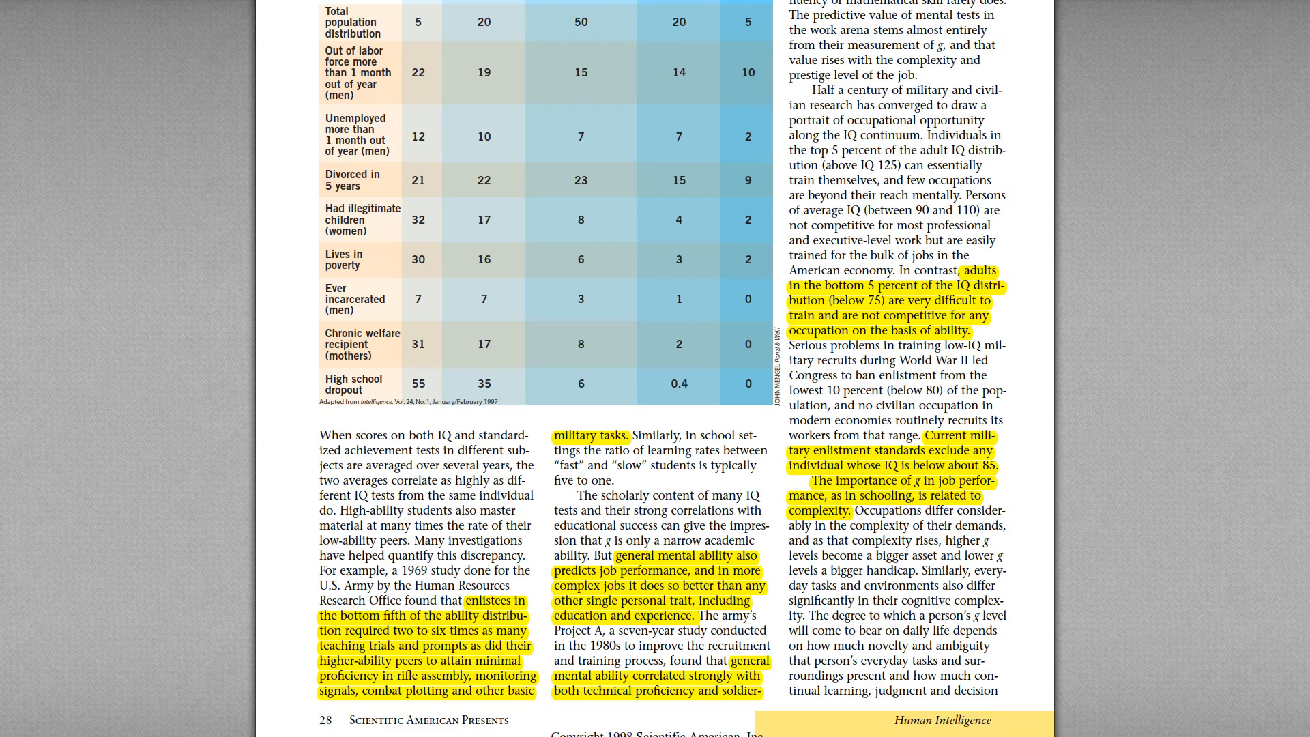
scroll("down", 3)
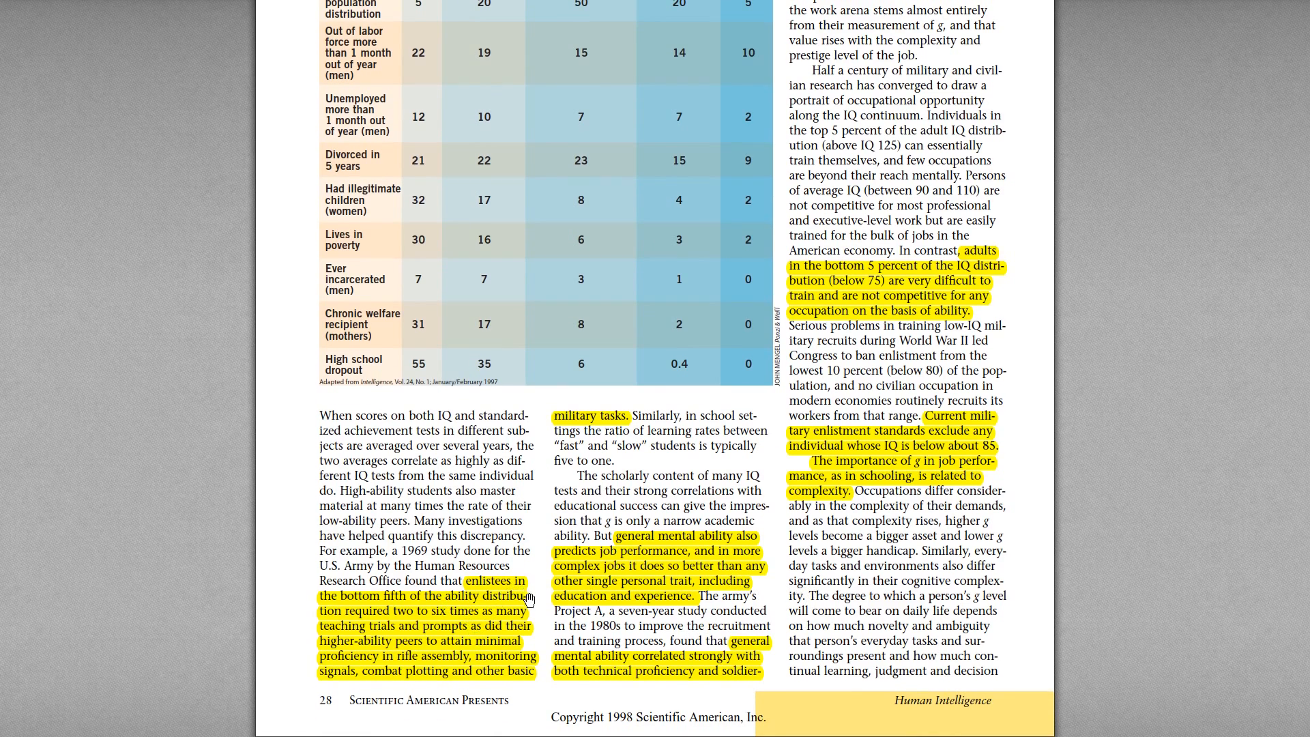
mouse_move(442, 672)
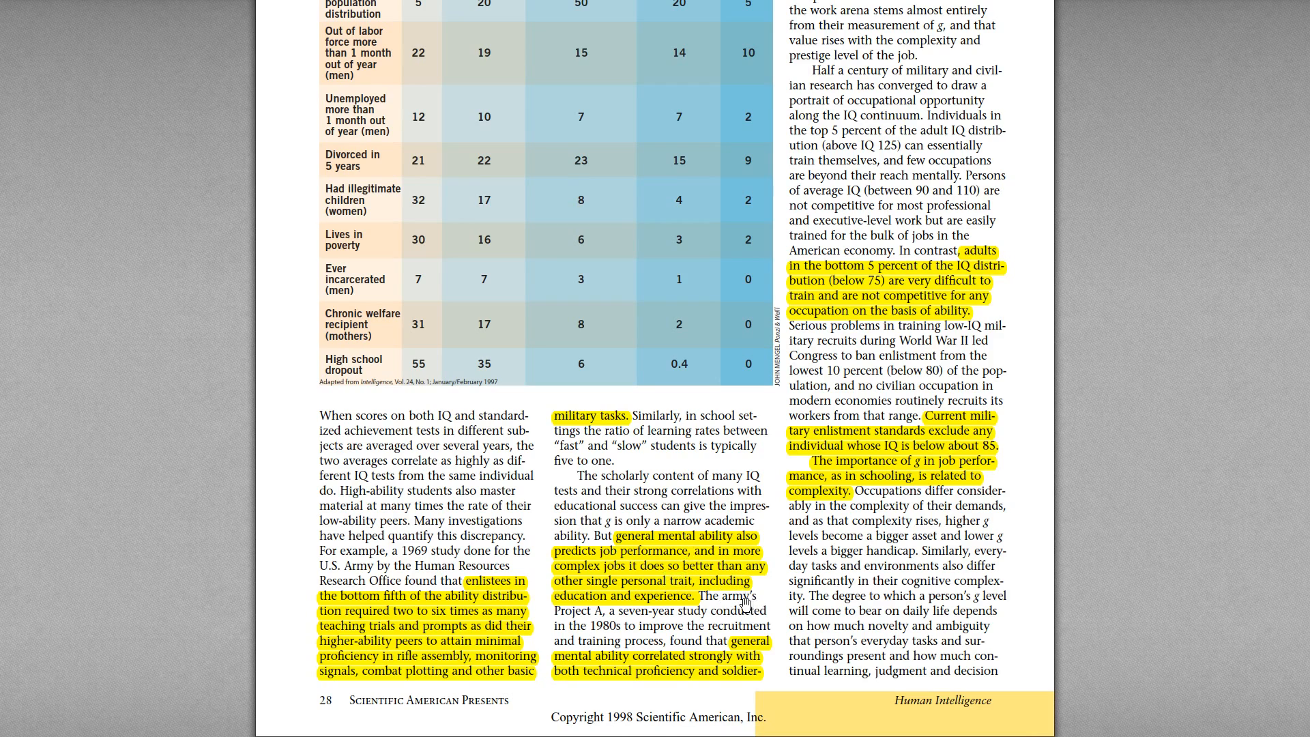
mouse_move(679, 576)
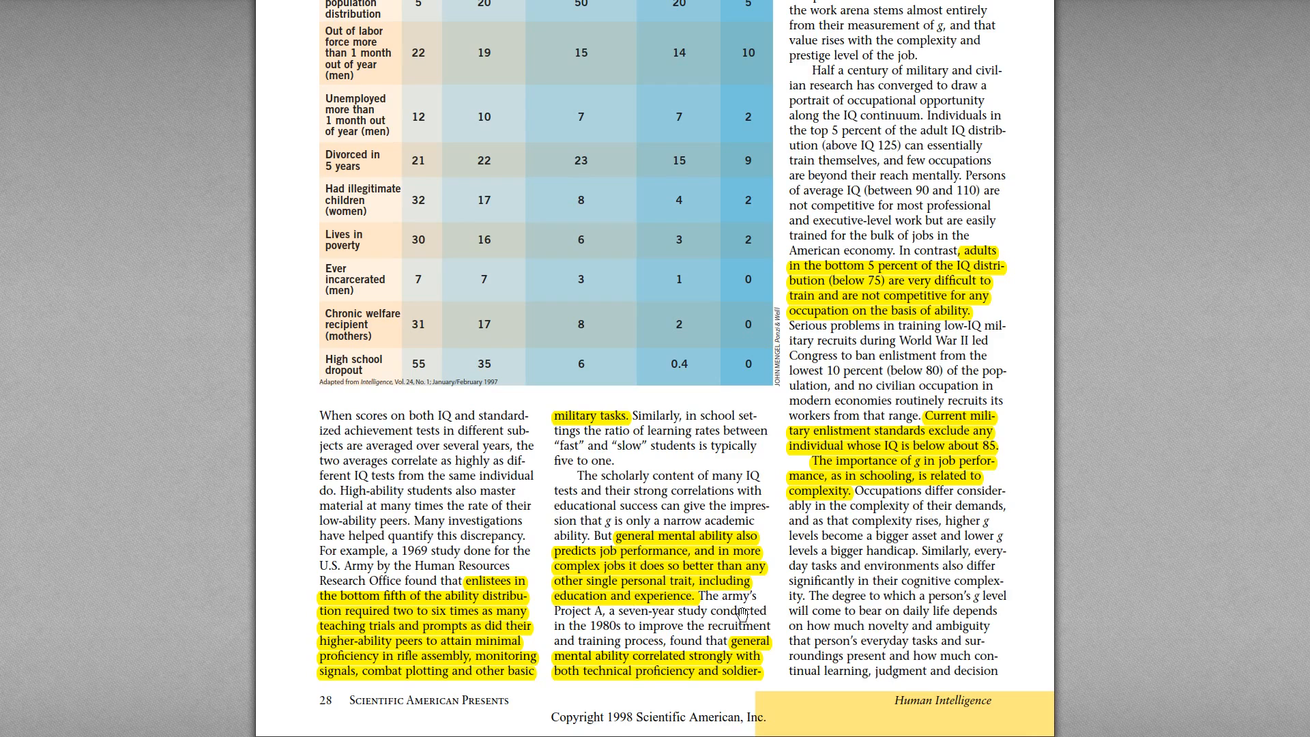
scroll("down", 3)
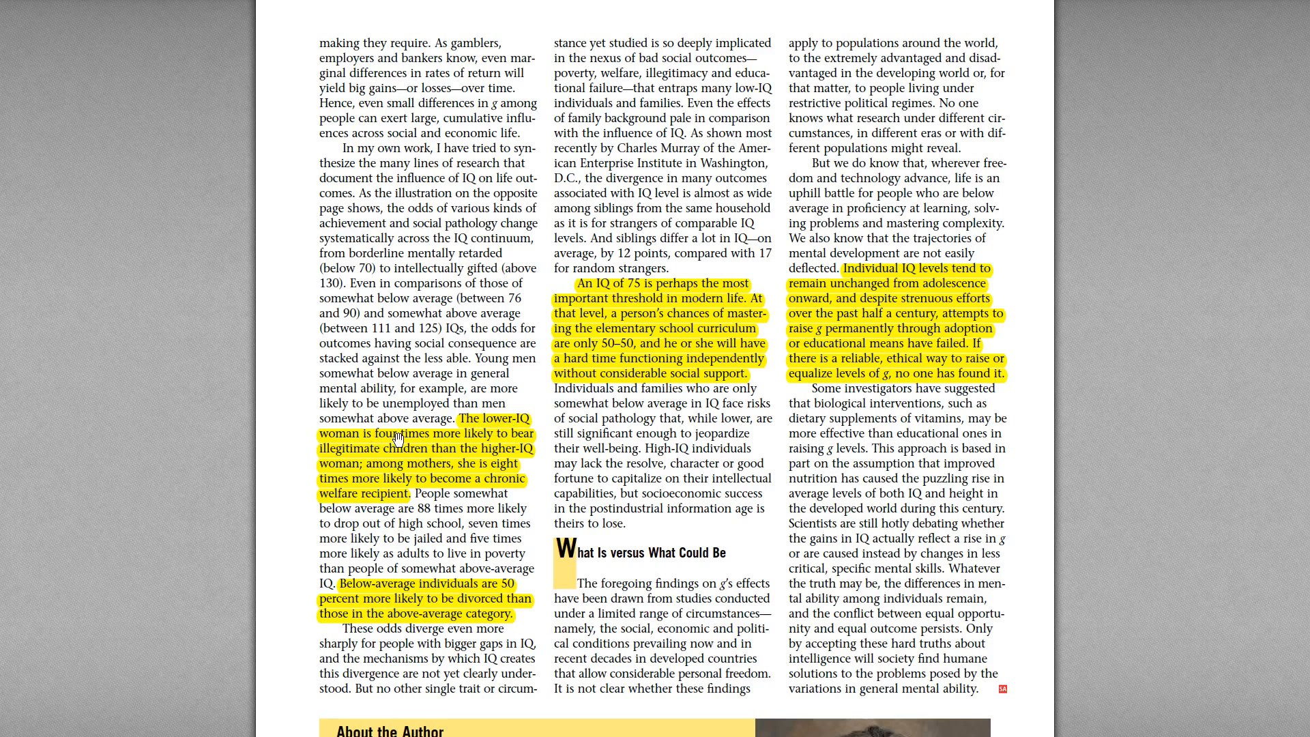
mouse_move(502, 491)
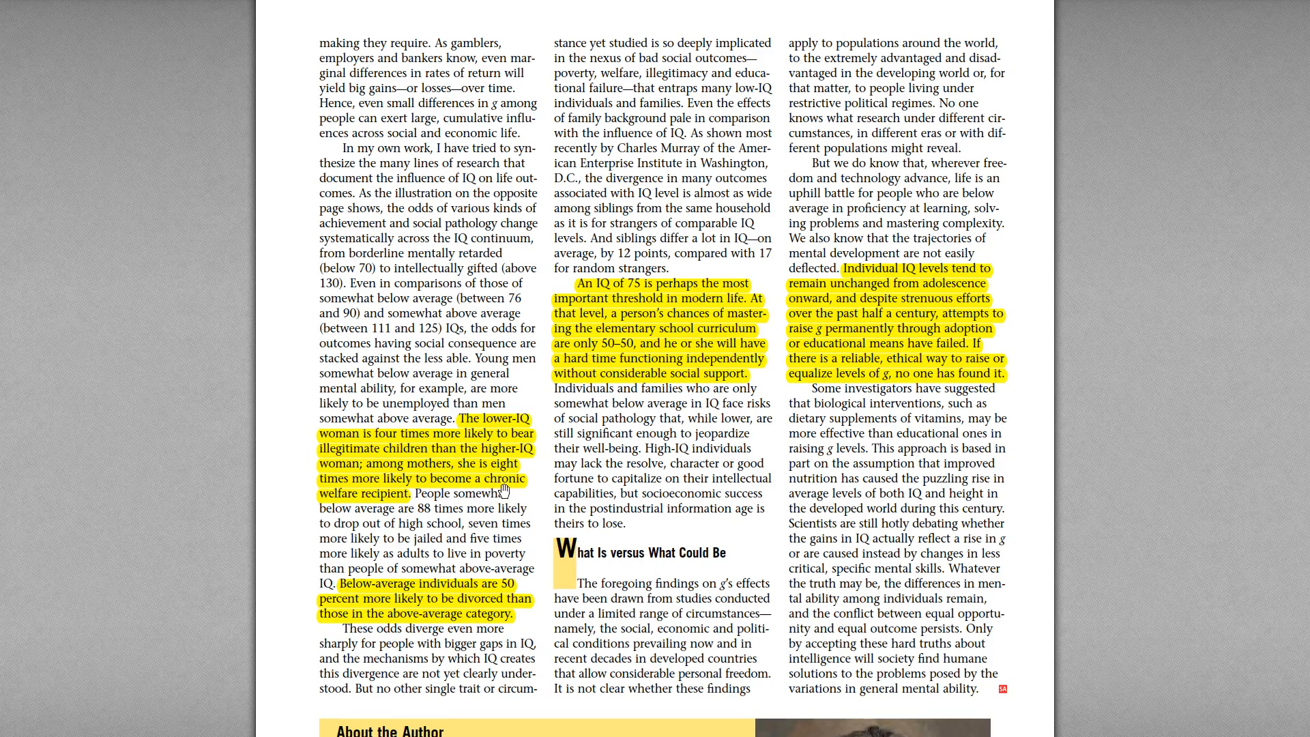
mouse_move(527, 545)
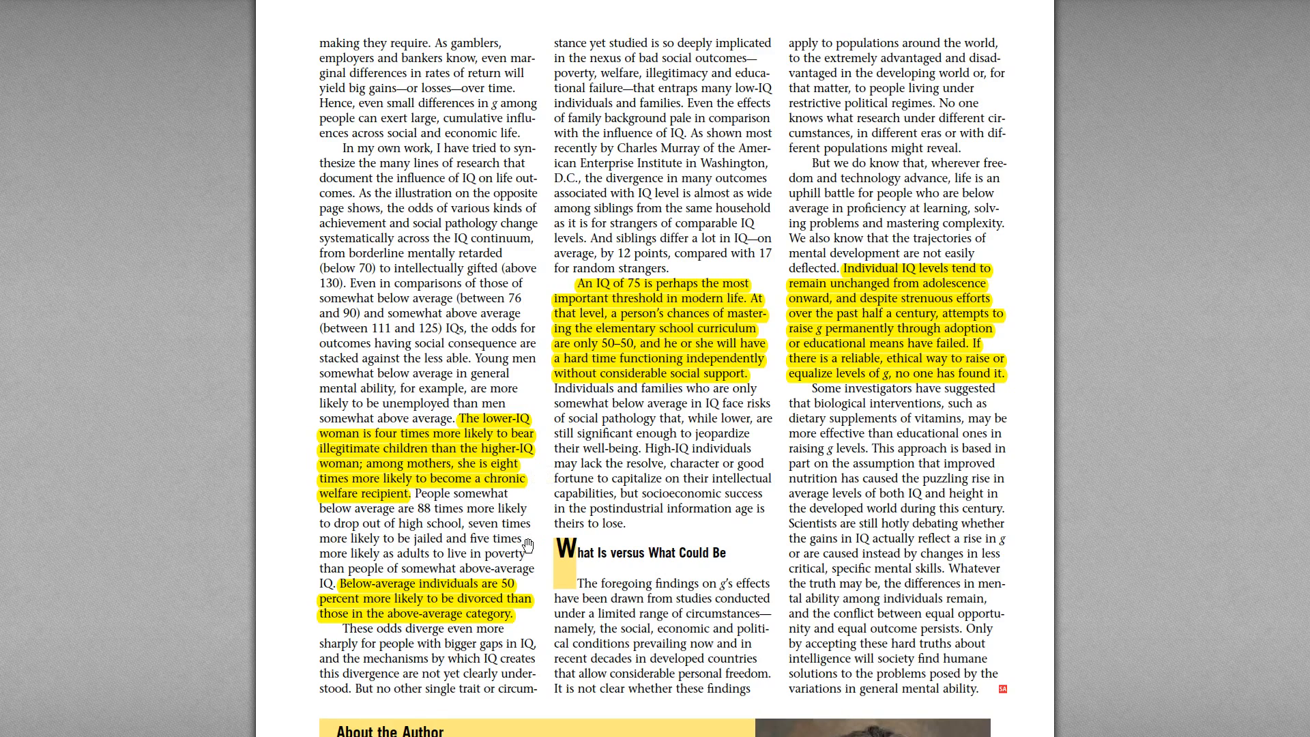
mouse_move(523, 579)
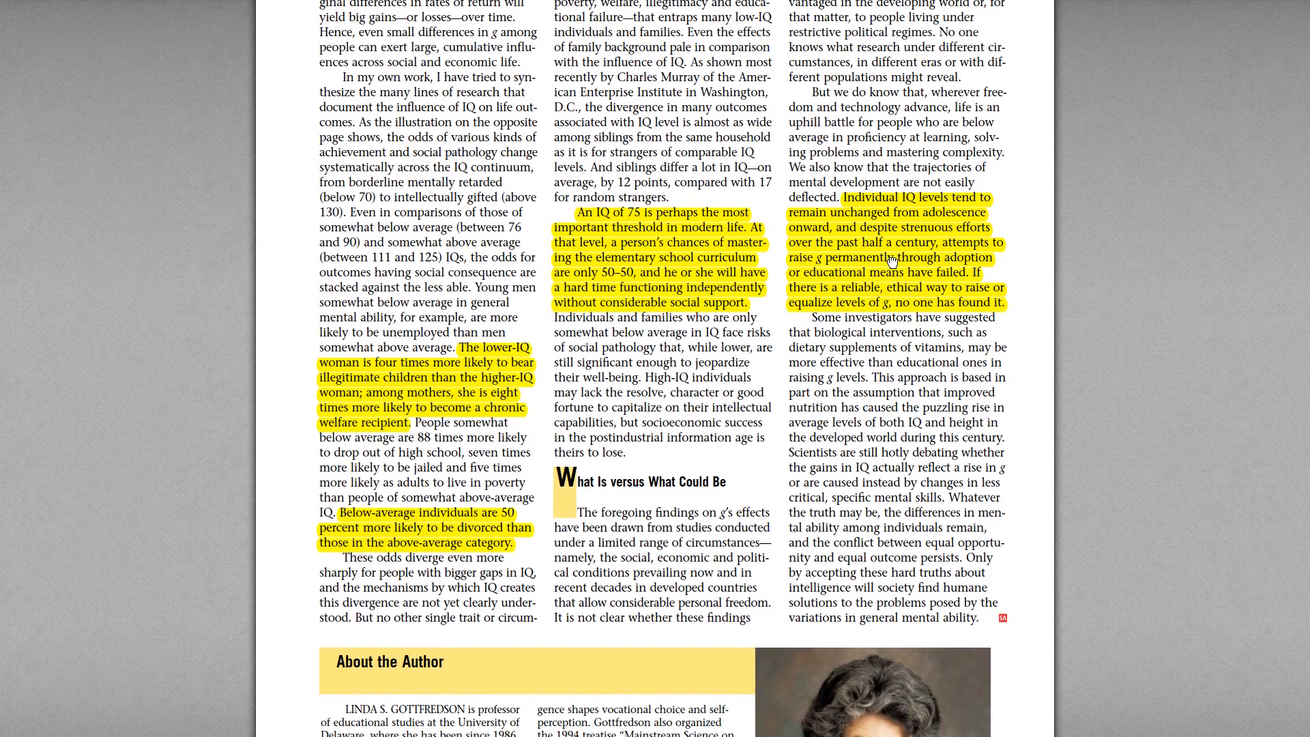
mouse_move(1039, 352)
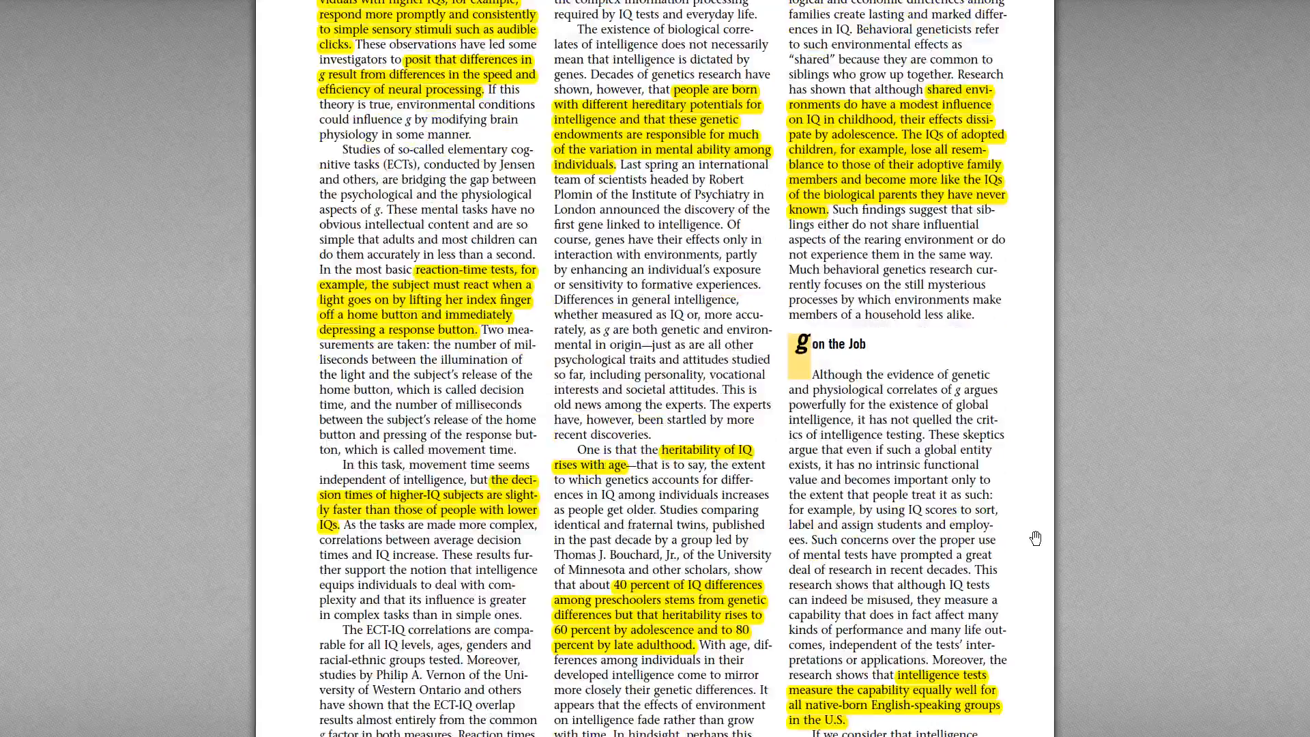
scroll("up", 3)
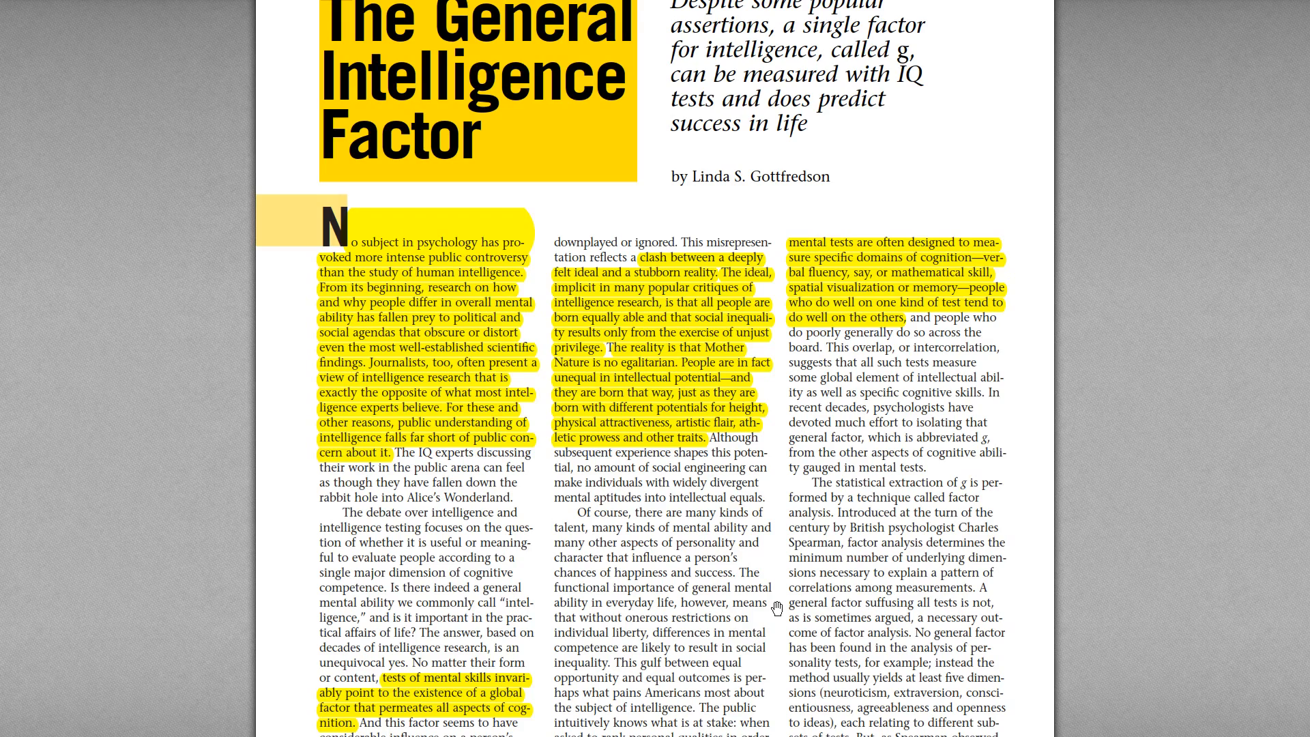
scroll("down", 3)
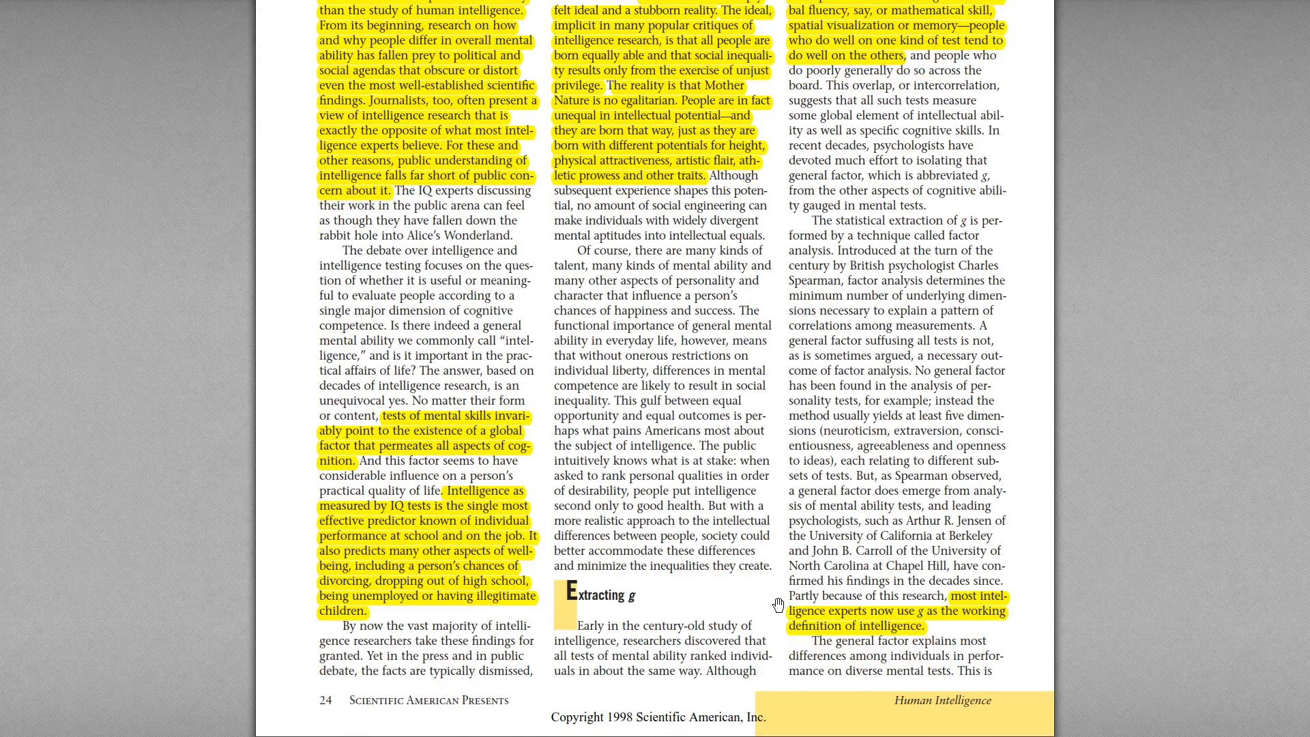